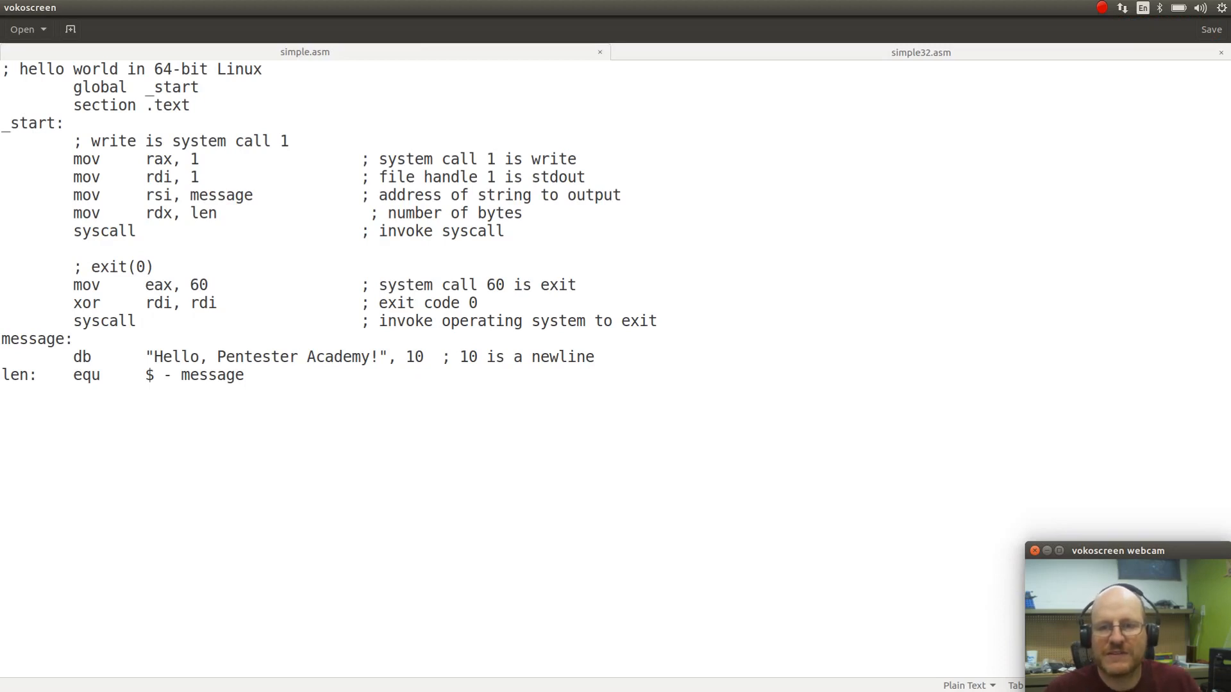
pyautogui.moveTo(288, 181)
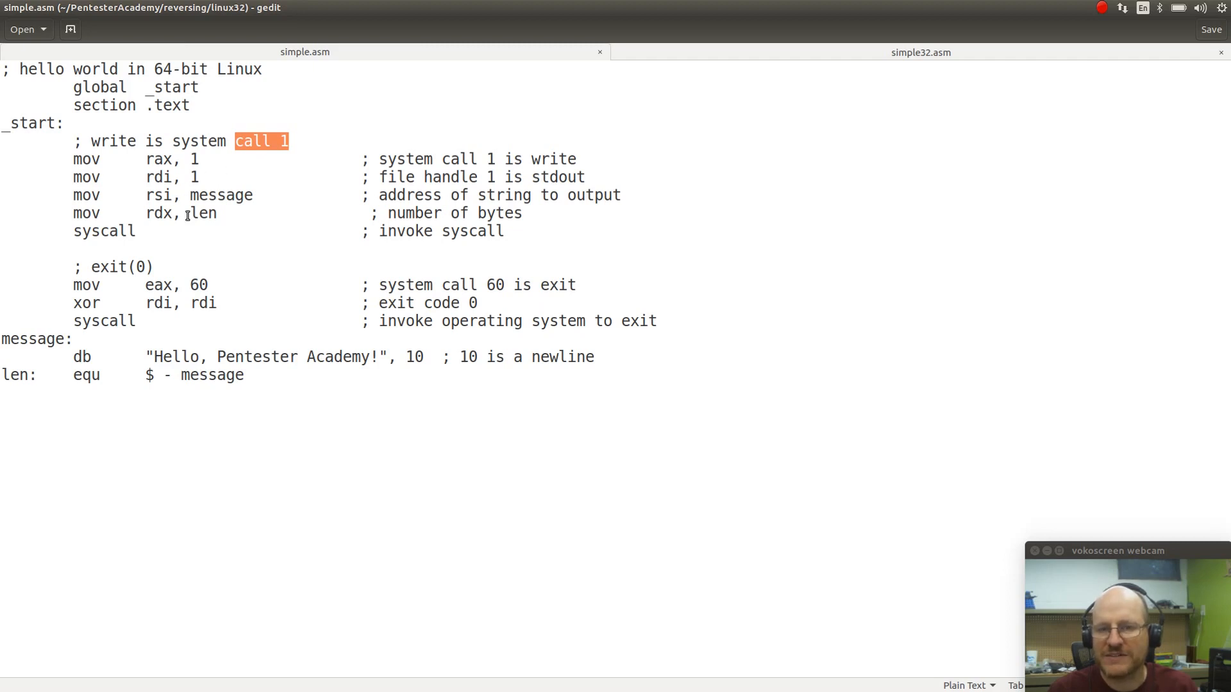
# - Highlight the exit system call number 60 in simple.asm
pyautogui.doubleClick(200, 284)
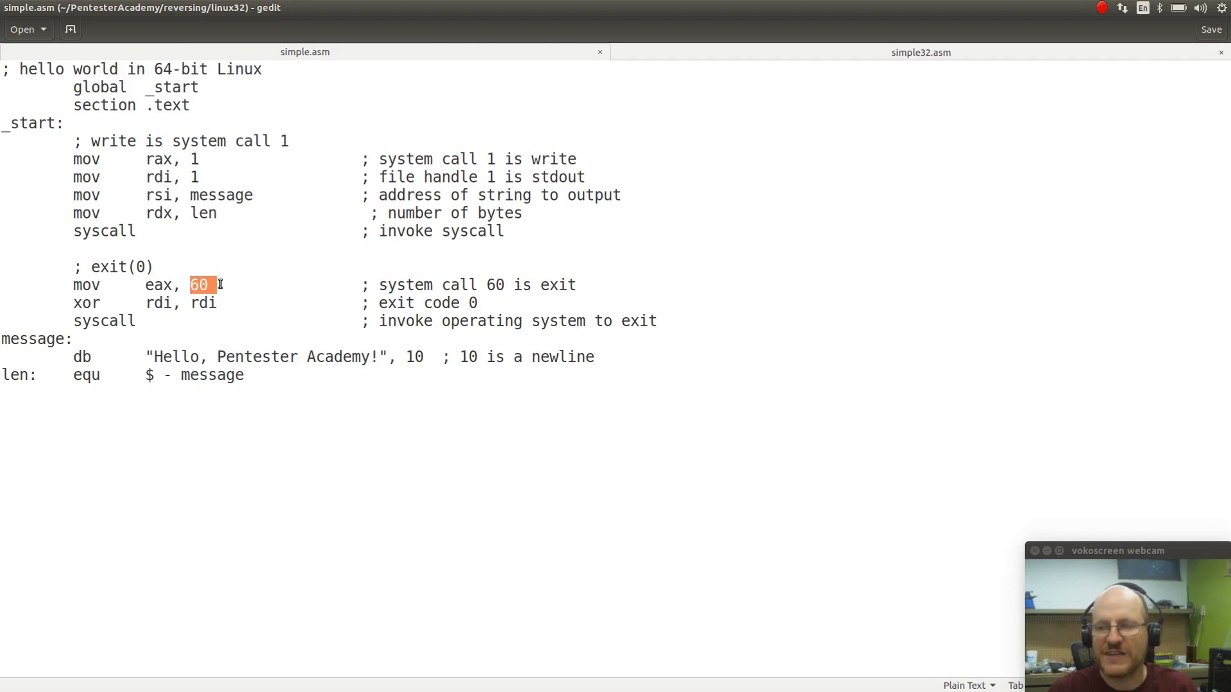
pyautogui.moveTo(234, 178)
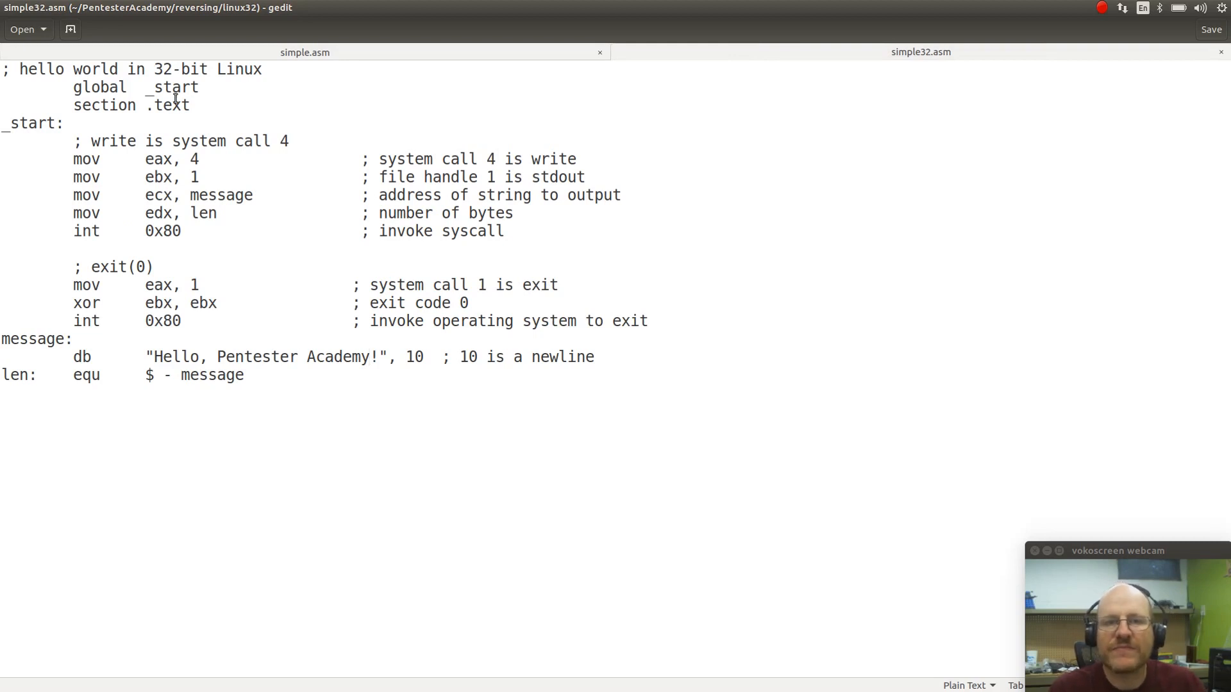
pyautogui.doubleClick(99, 87)
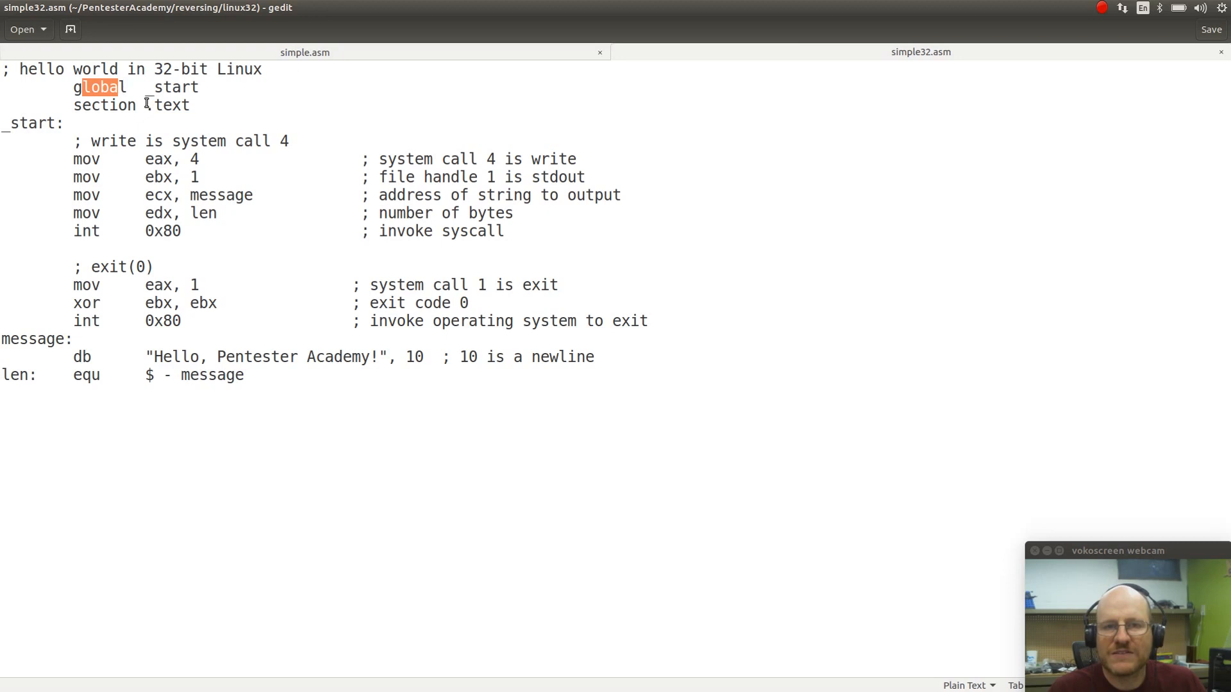
pyautogui.doubleClick(171, 87)
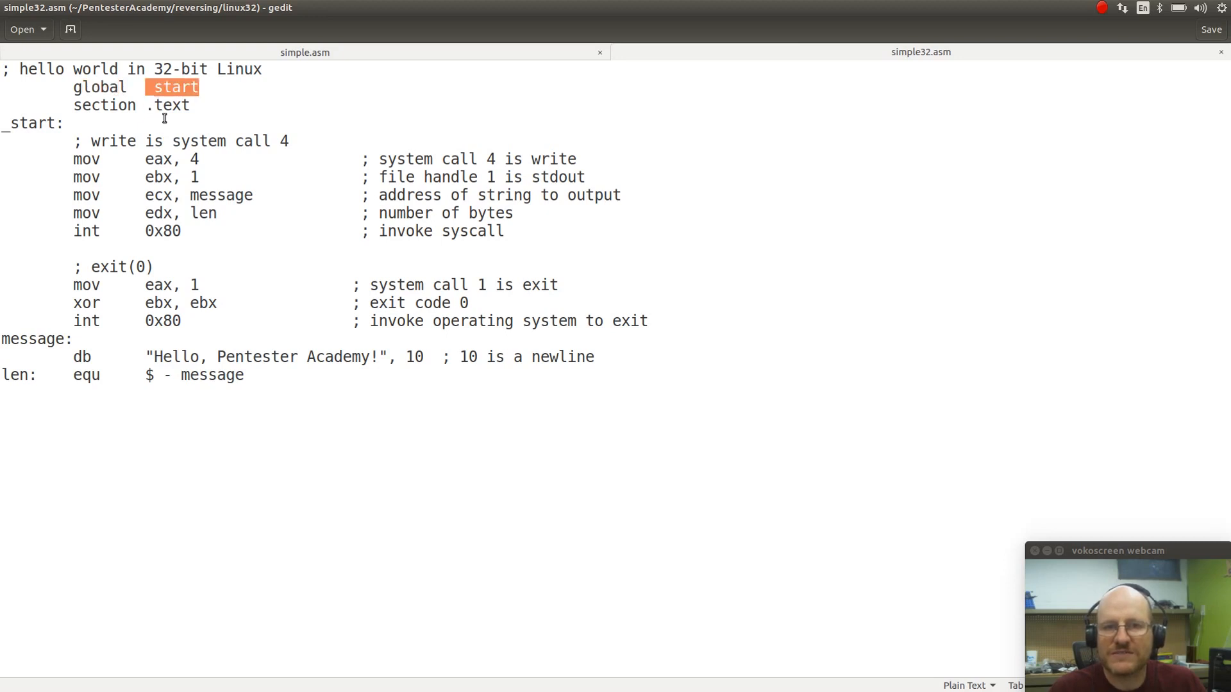
pyautogui.moveTo(165, 109)
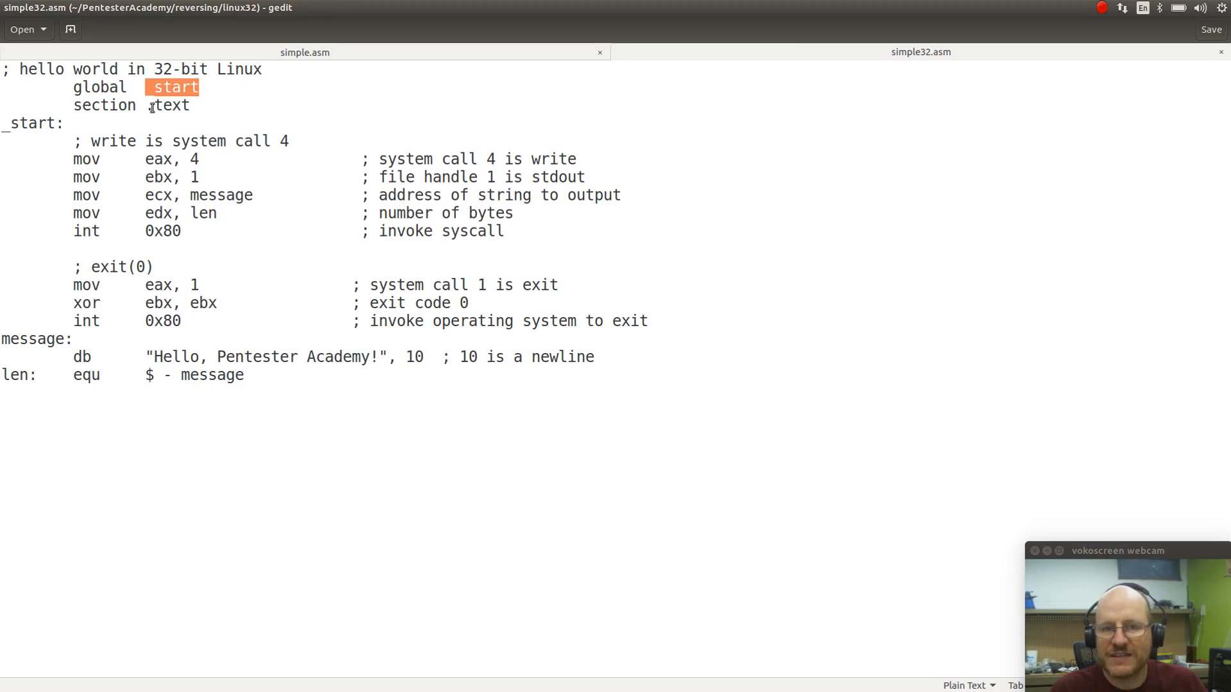
pyautogui.doubleClick(167, 105)
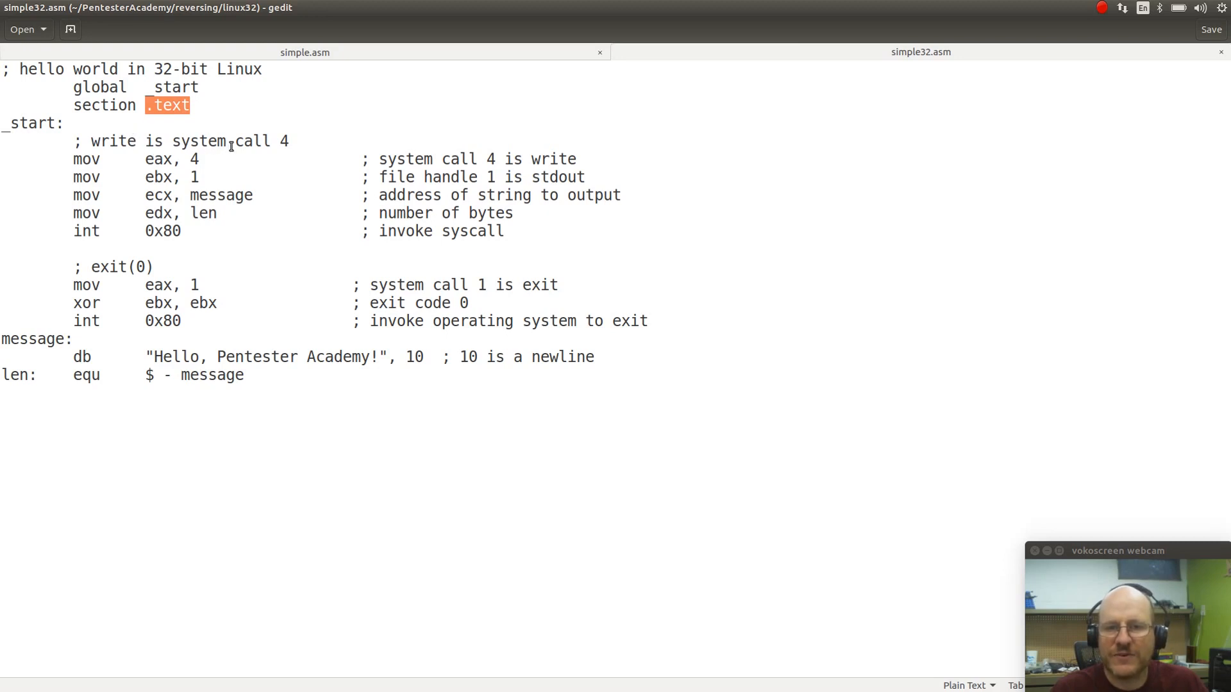
pyautogui.click(278, 141)
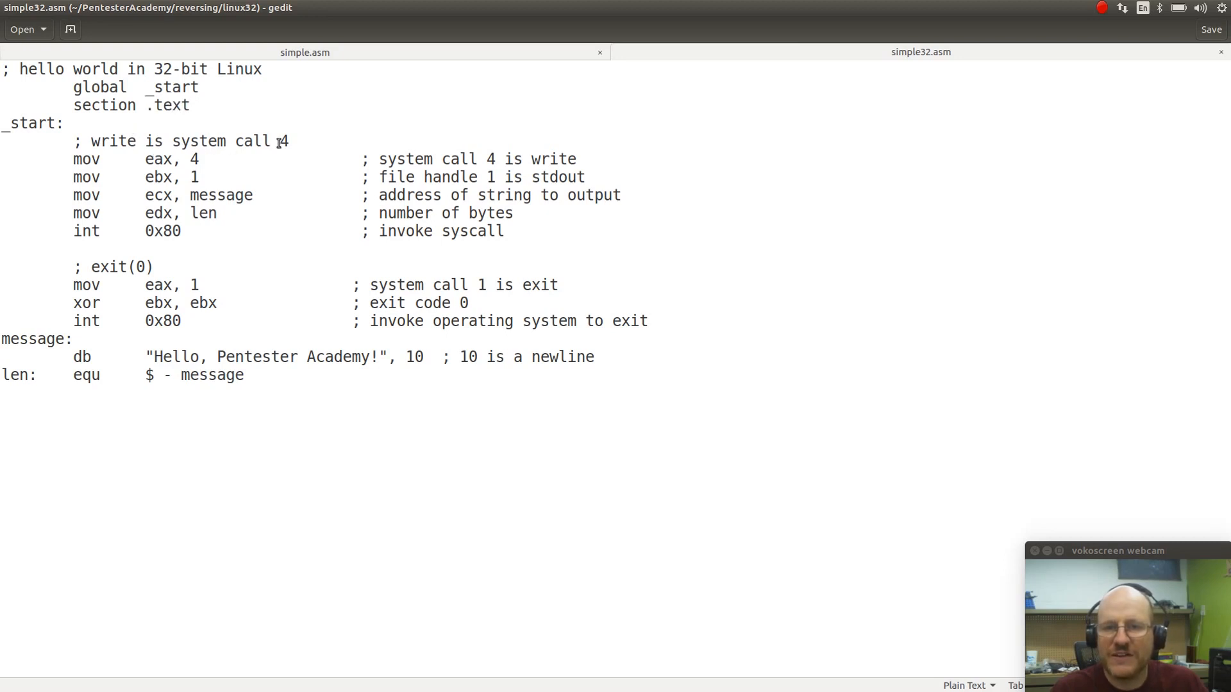
pyautogui.doubleClick(283, 140)
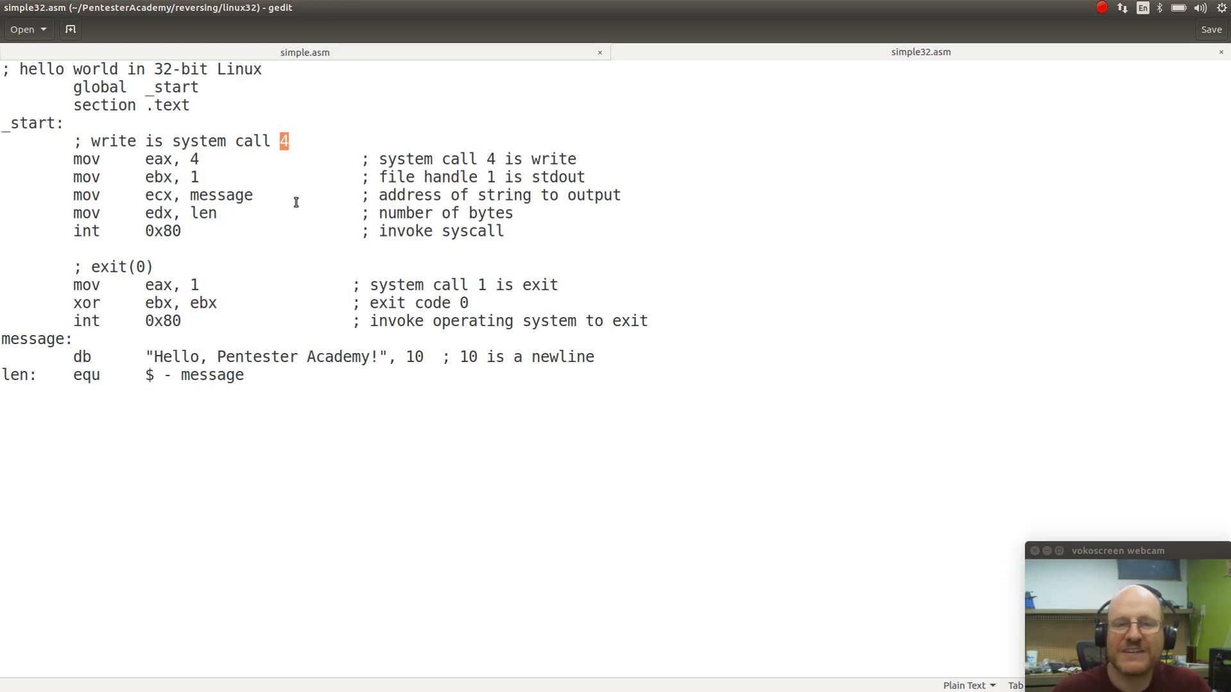
pyautogui.moveTo(291, 218)
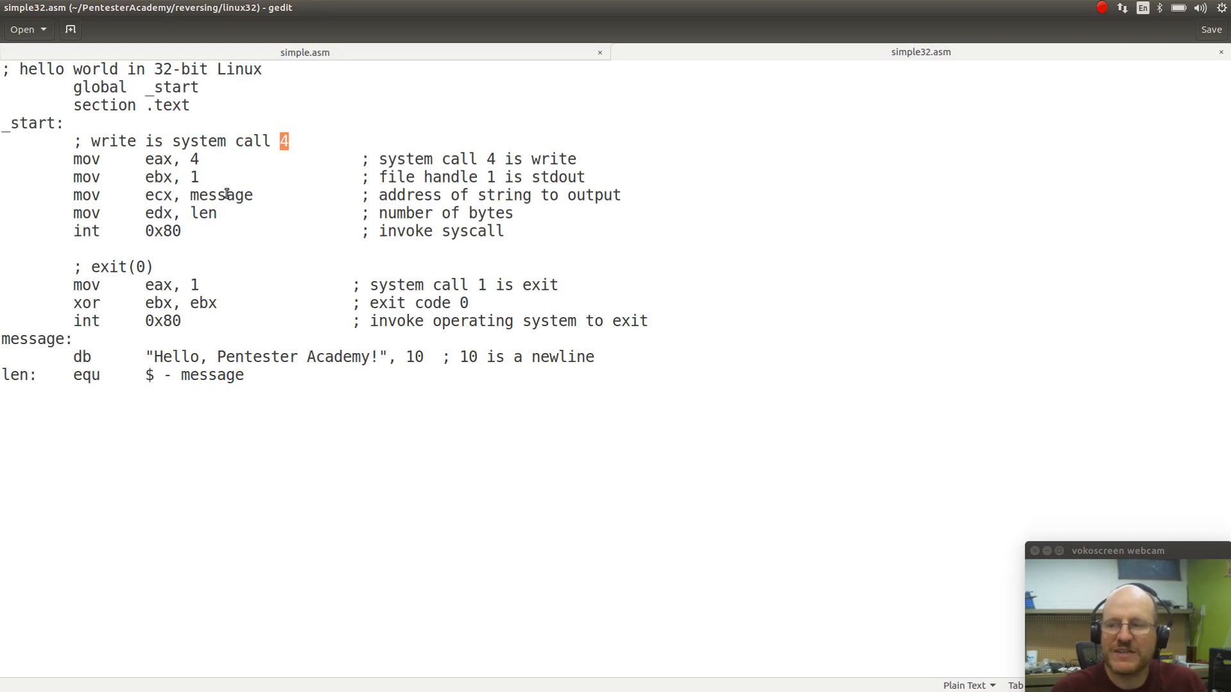
pyautogui.moveTo(207, 146)
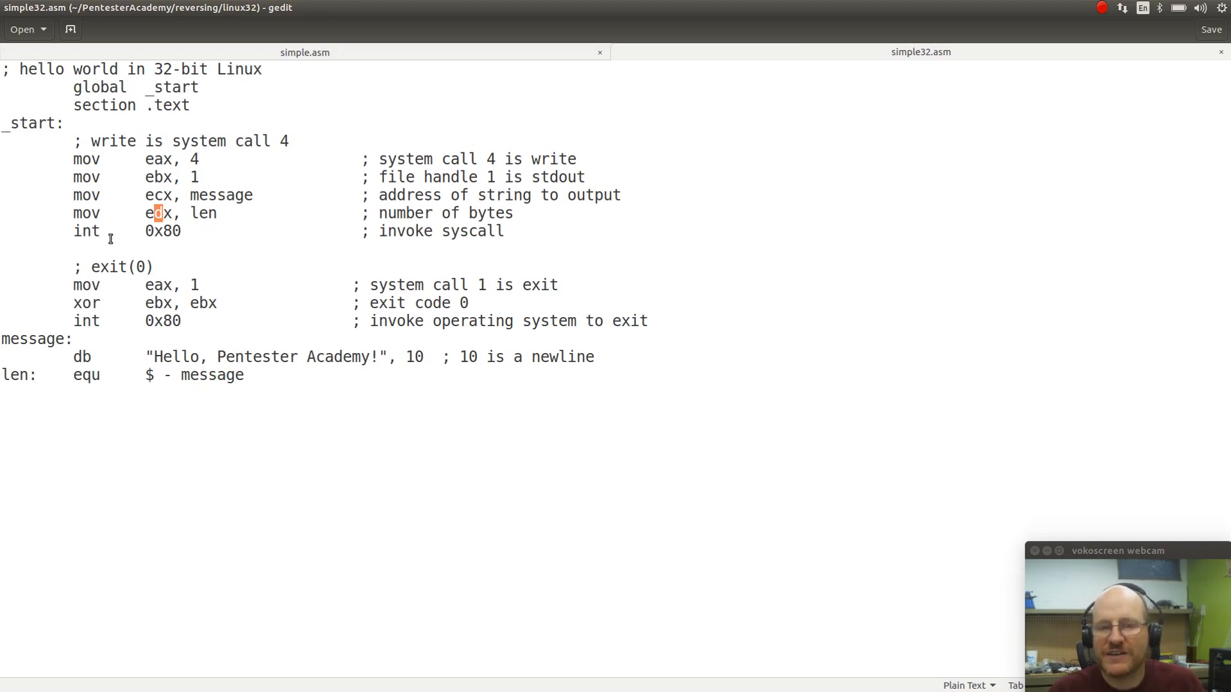
pyautogui.doubleClick(86, 230)
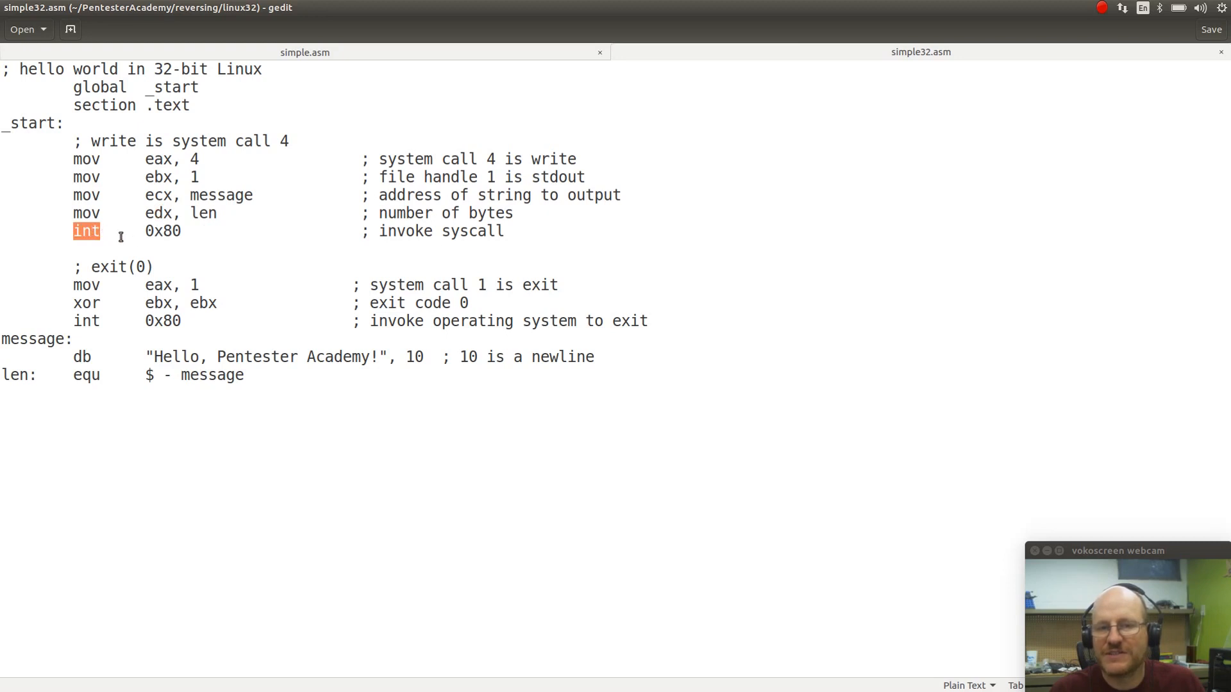
pyautogui.doubleClick(161, 230)
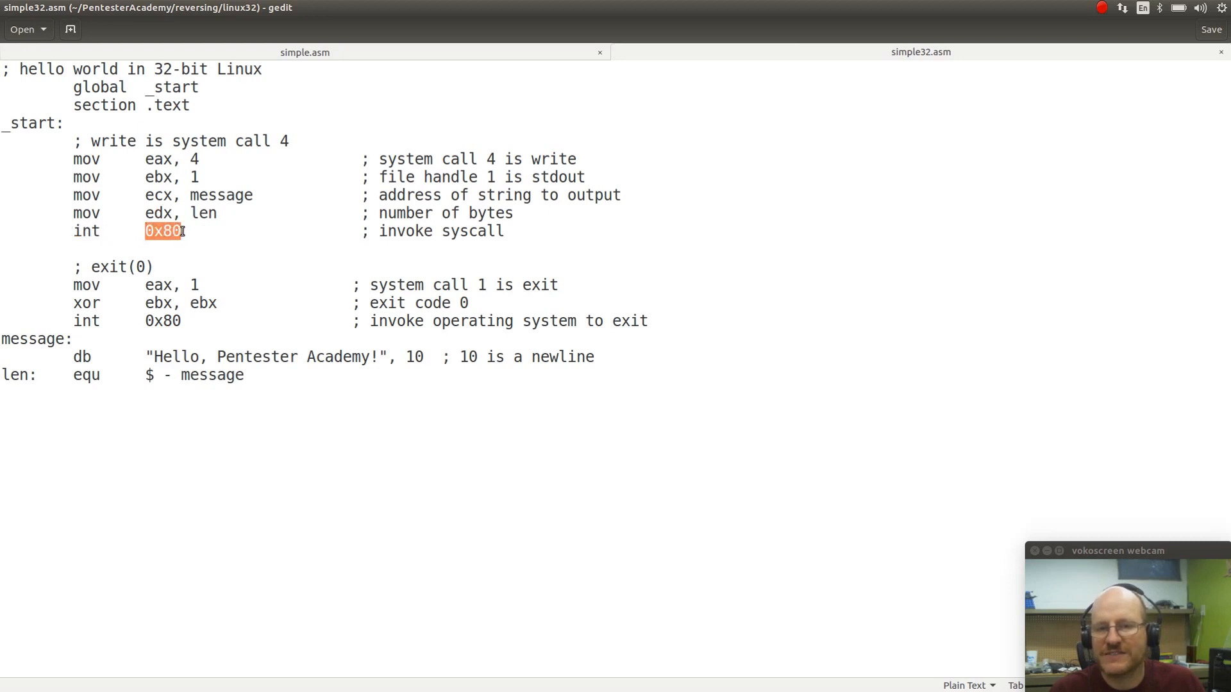
pyautogui.moveTo(256, 270)
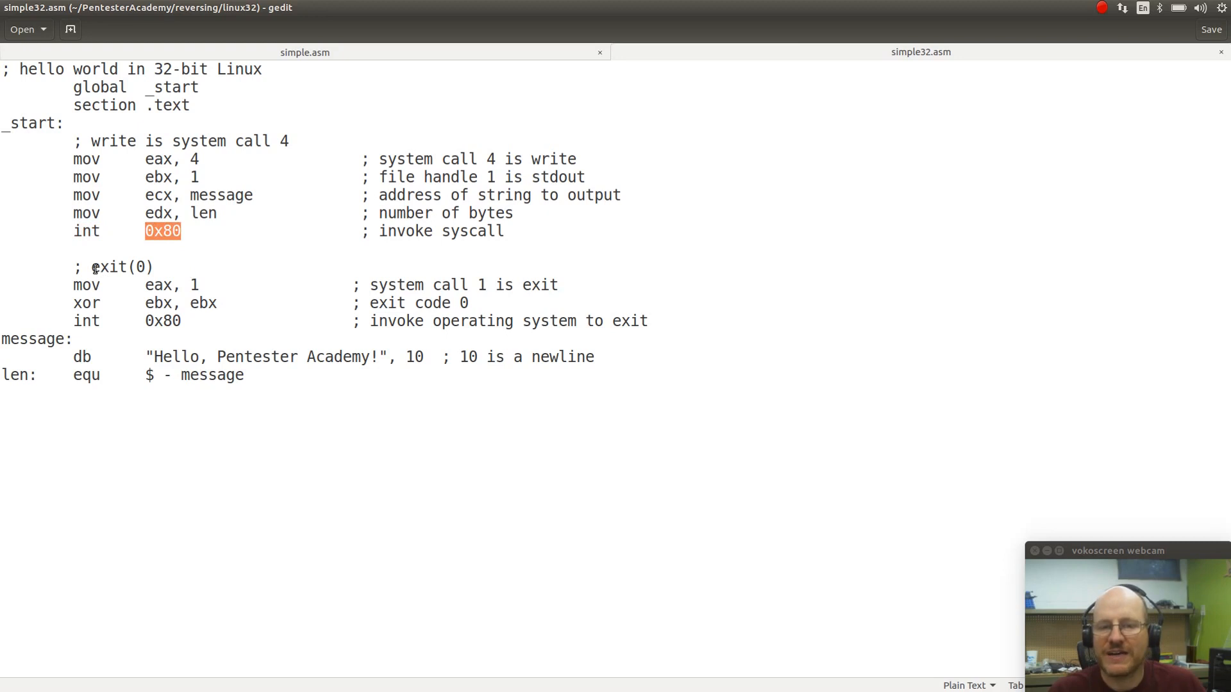
pyautogui.doubleClick(110, 266)
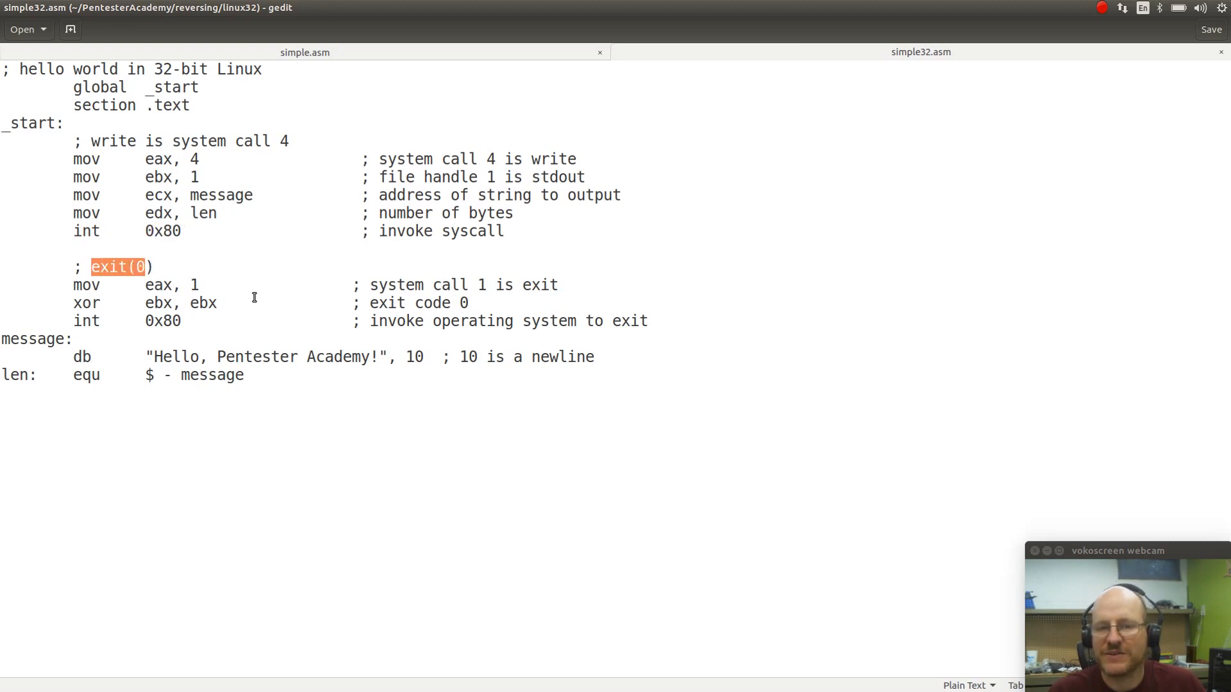
pyautogui.click(161, 286)
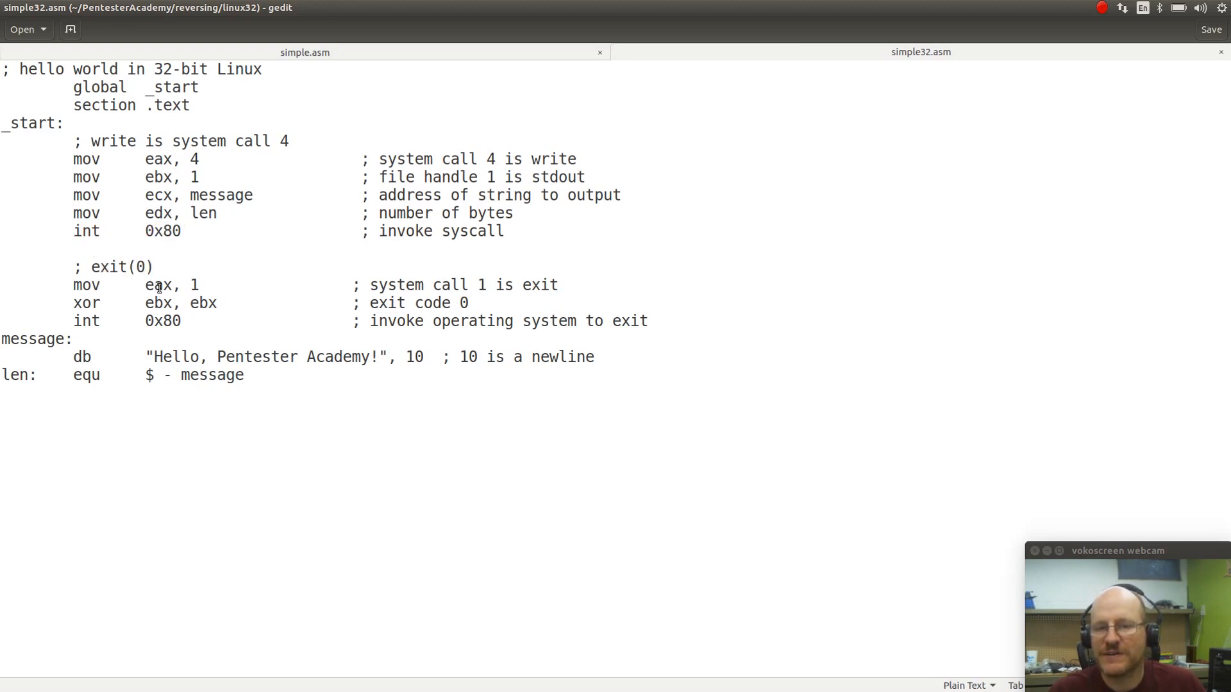
pyautogui.doubleClick(195, 285)
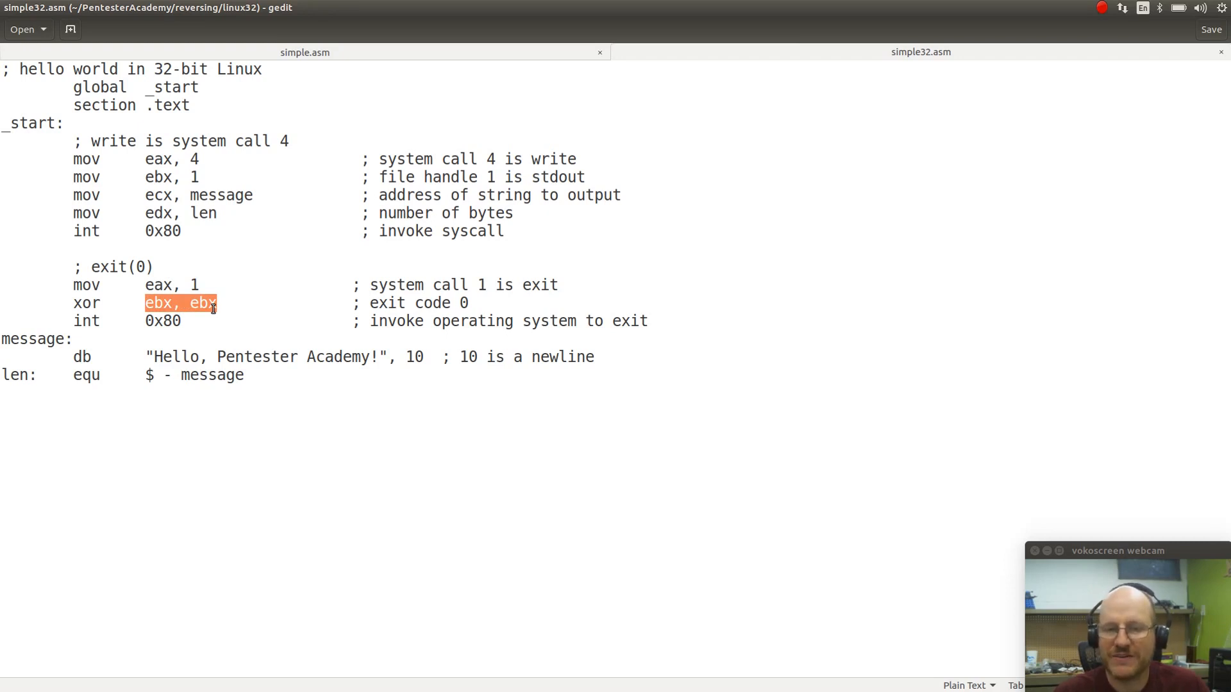
pyautogui.click(141, 320)
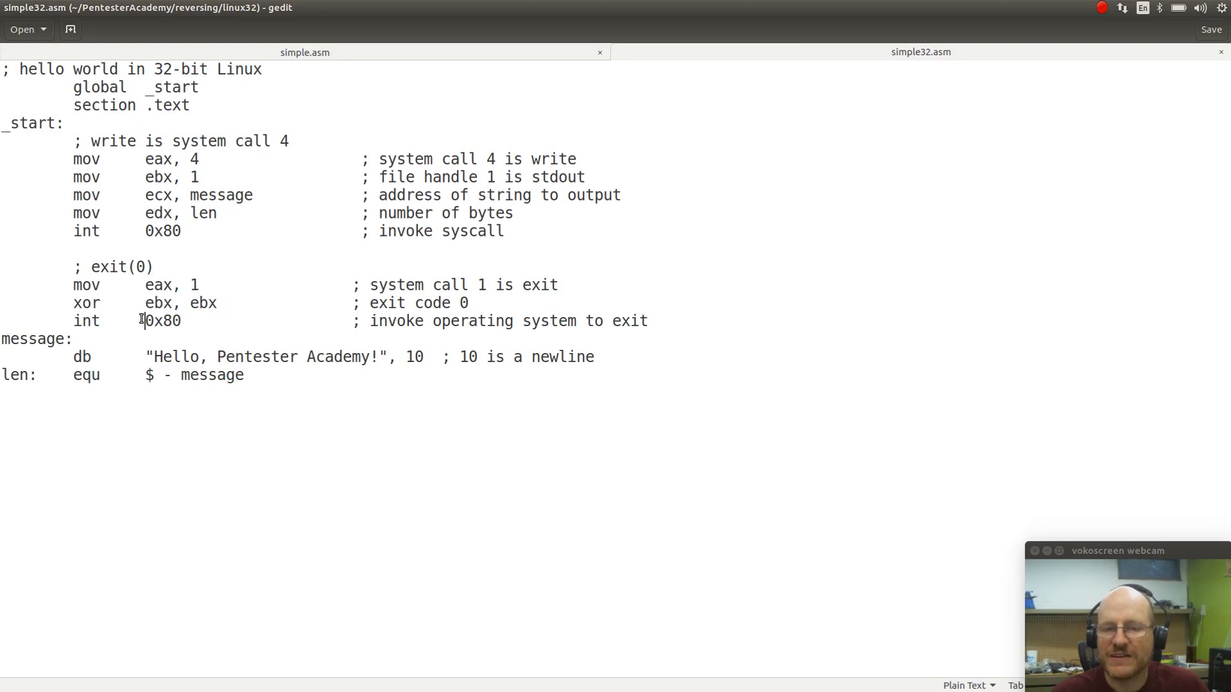
pyautogui.doubleClick(161, 321)
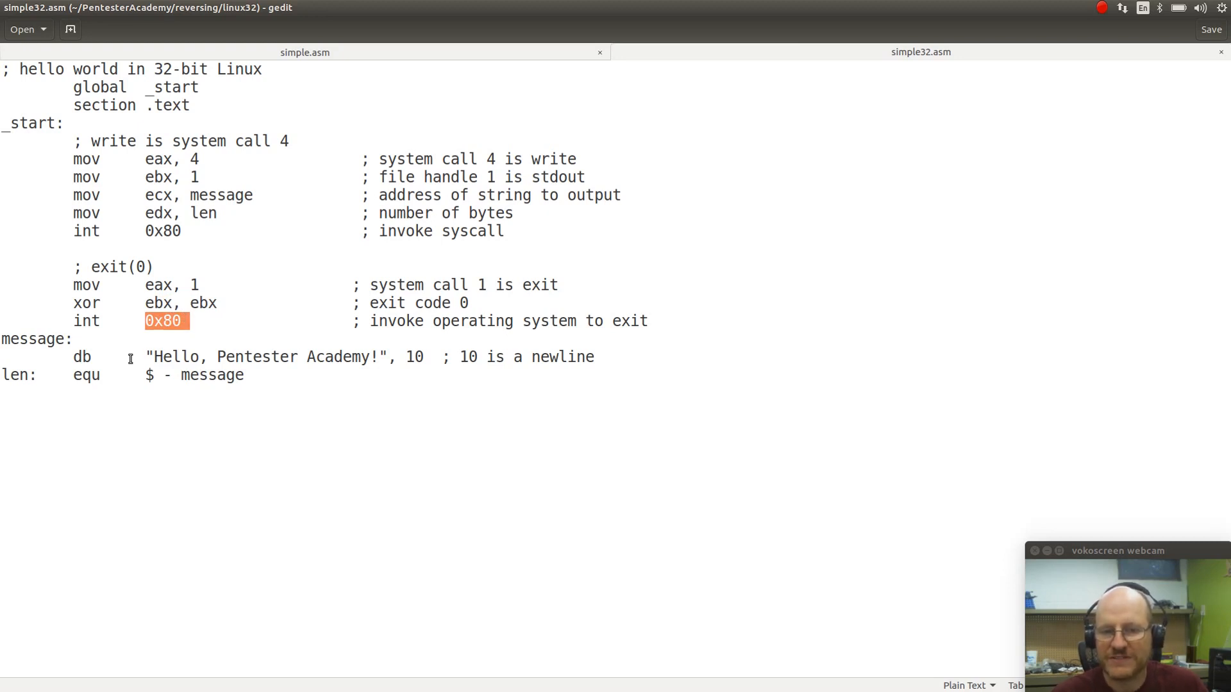
pyautogui.moveTo(226, 375)
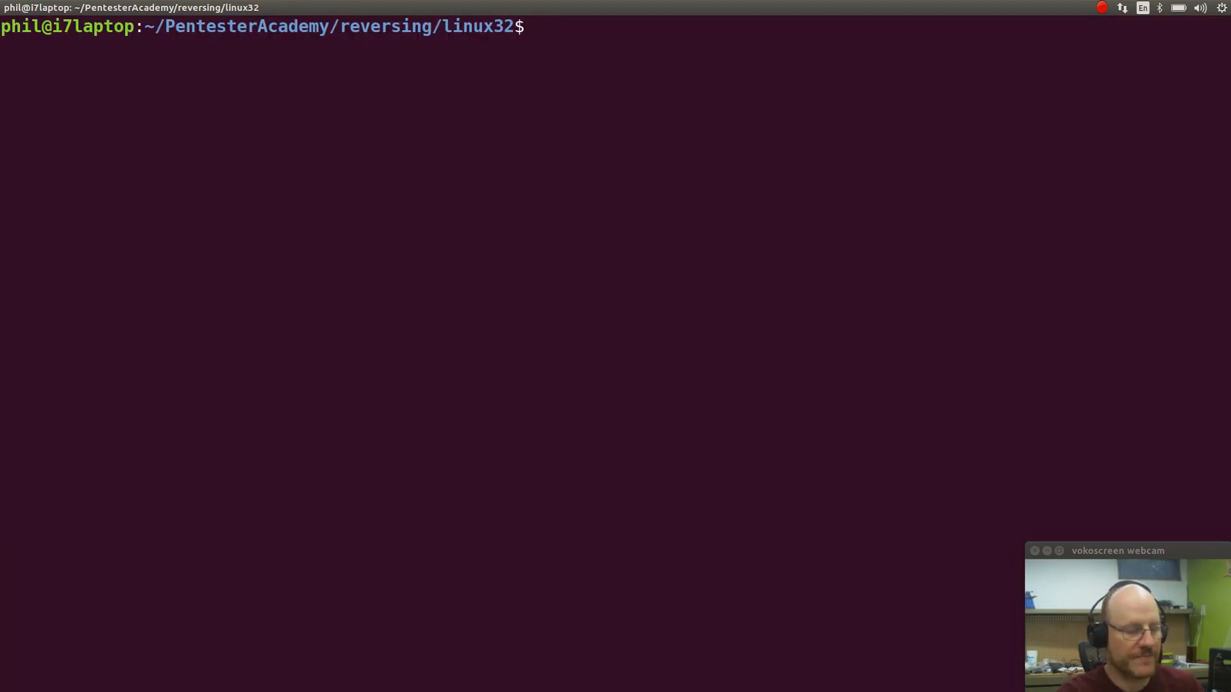
# - Assemble simple32.asm into the ELF object simple32.o with nasm -f elf
pyautogui.write('n')
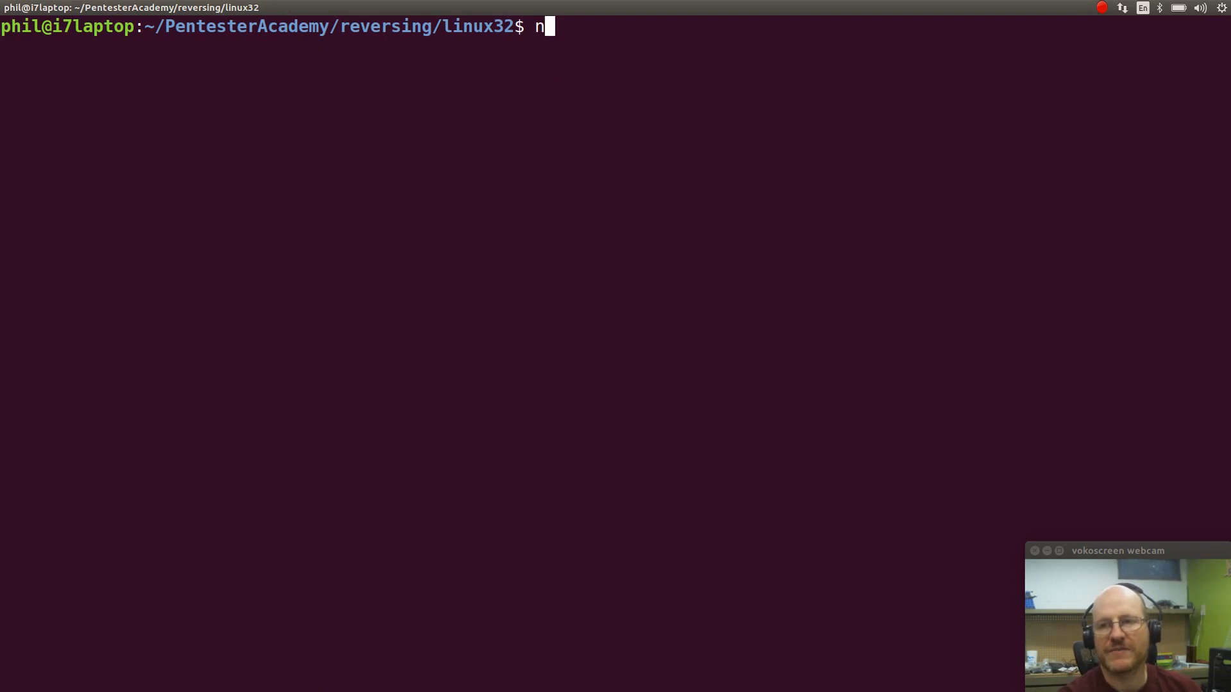
pyautogui.write('asm')
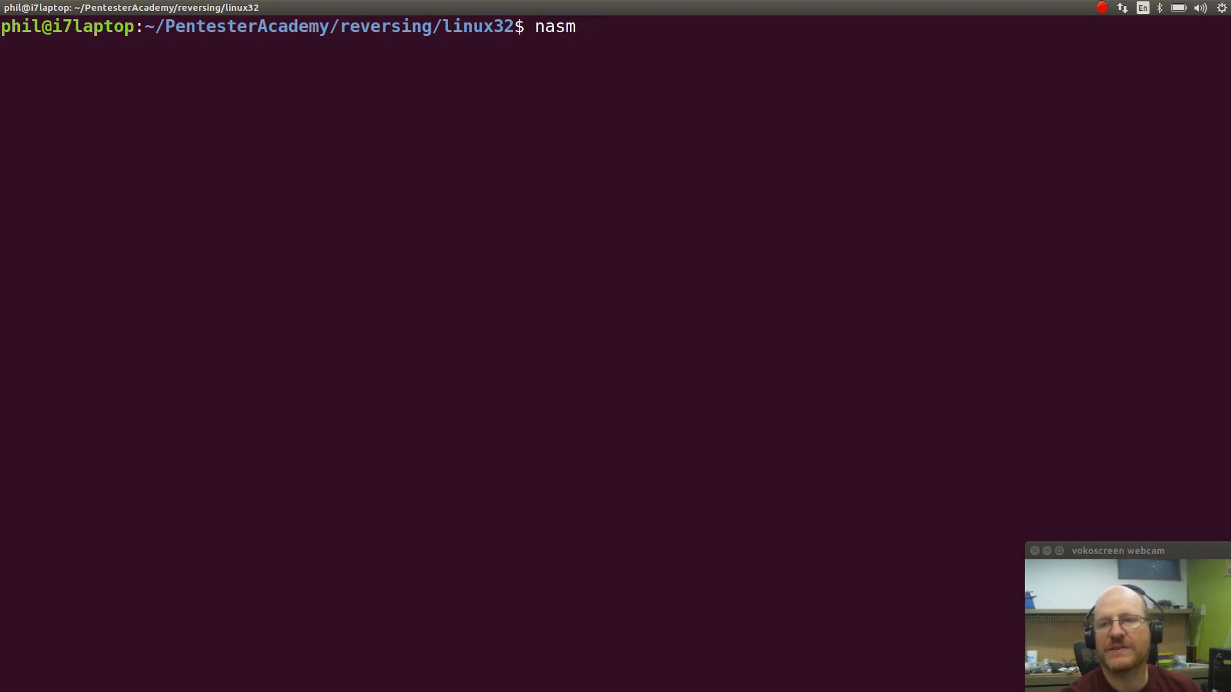
pyautogui.write('-f')
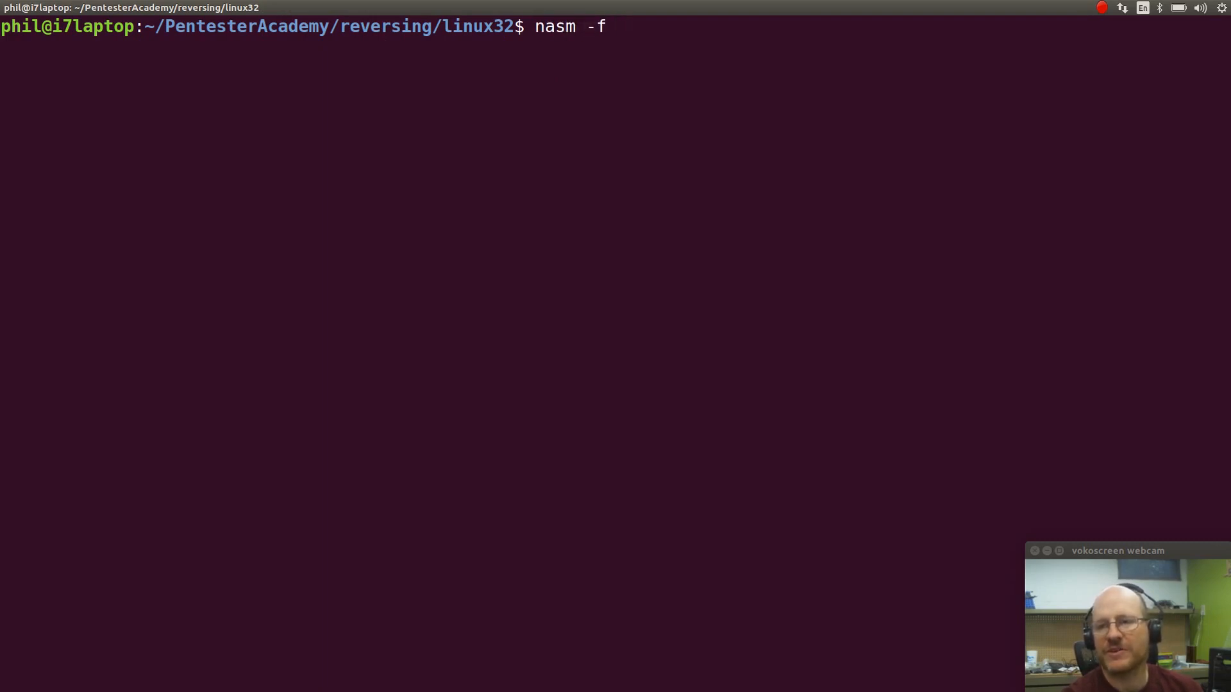
pyautogui.write('elf')
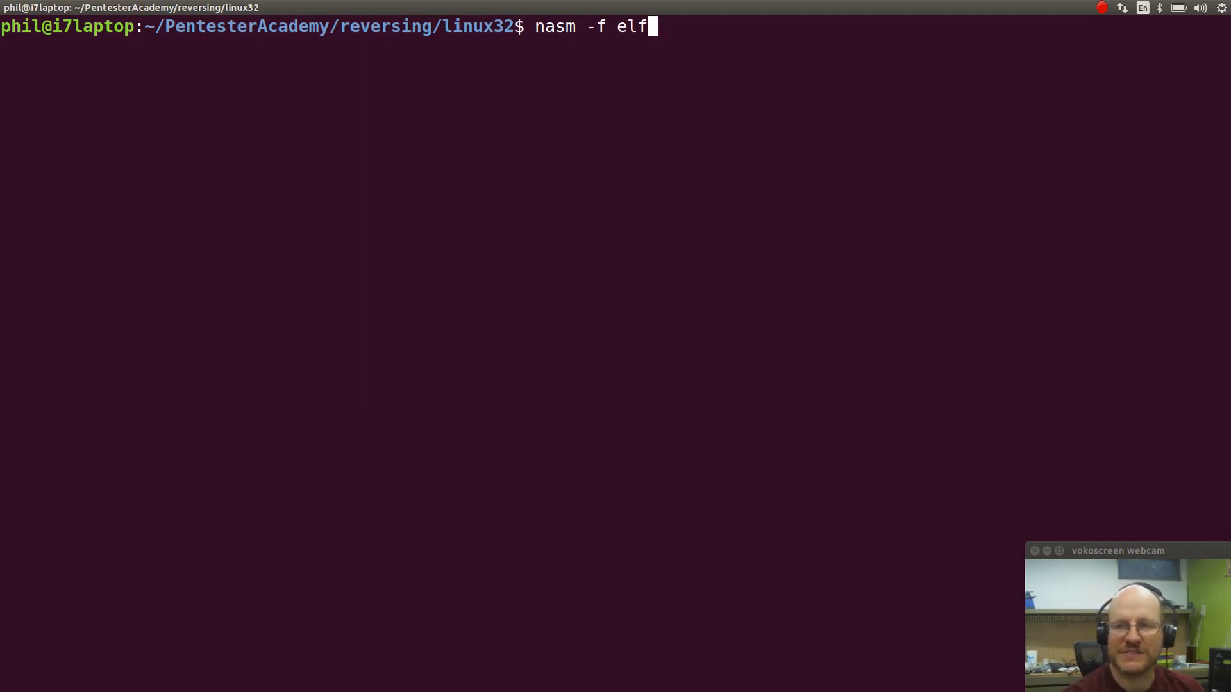
pyautogui.write('-o')
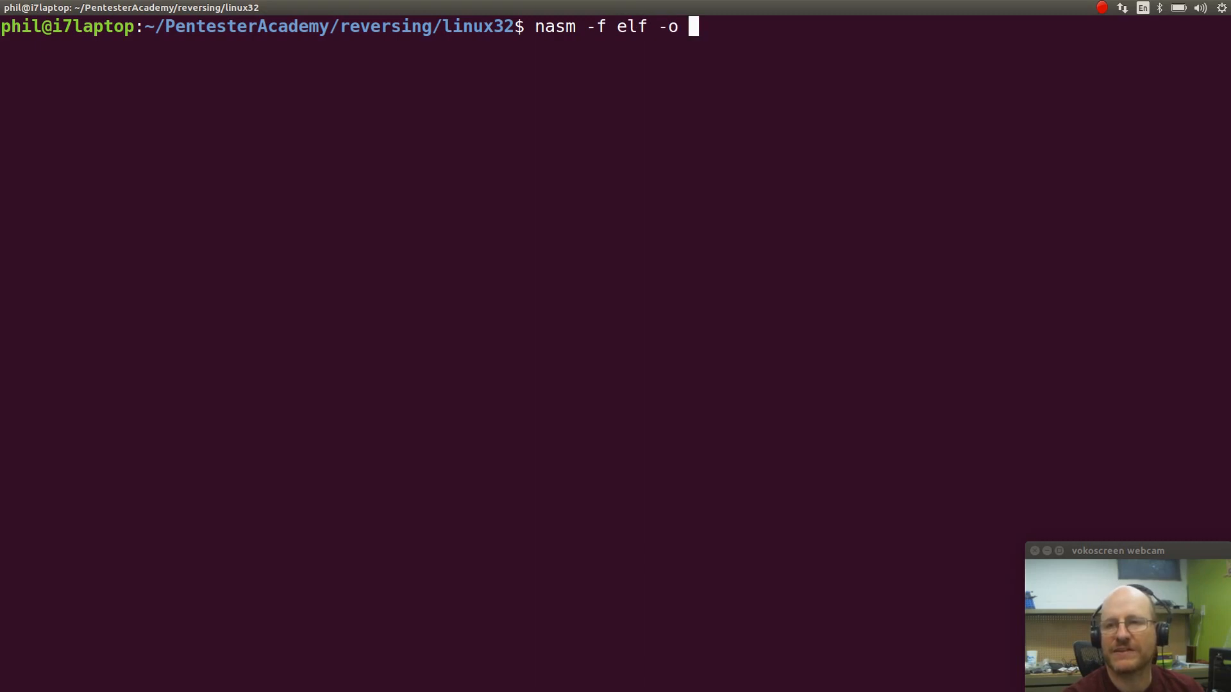
pyautogui.write('simple32.o')
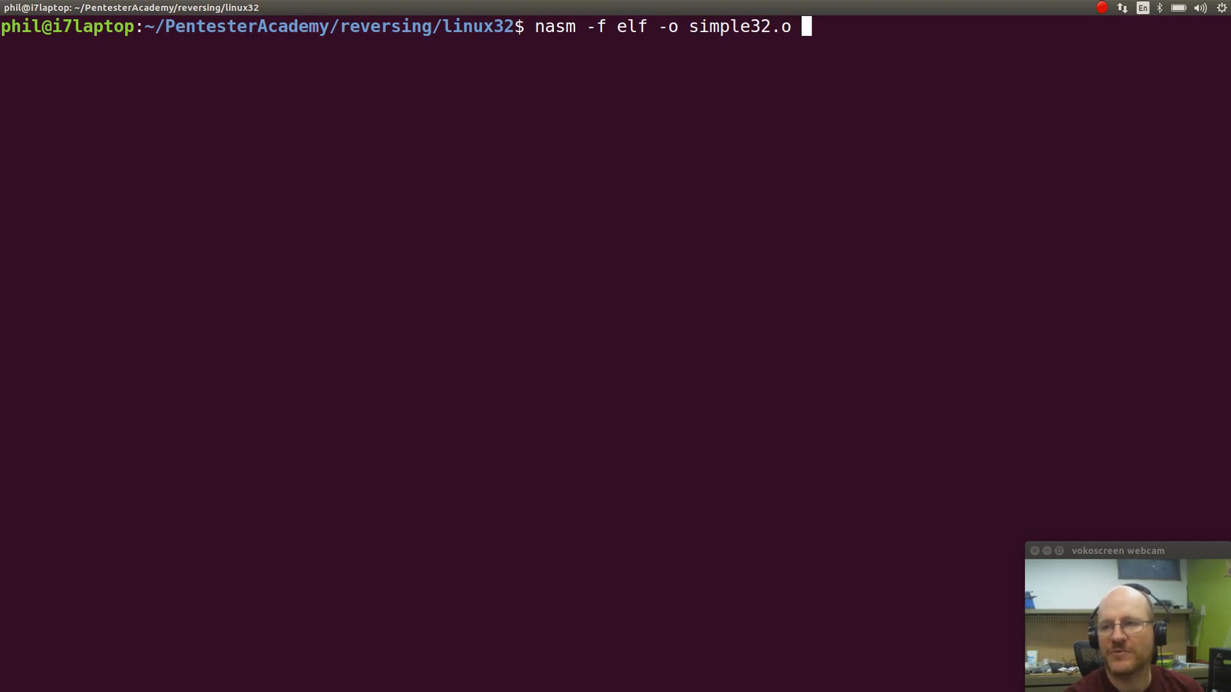
pyautogui.write('simpl3')
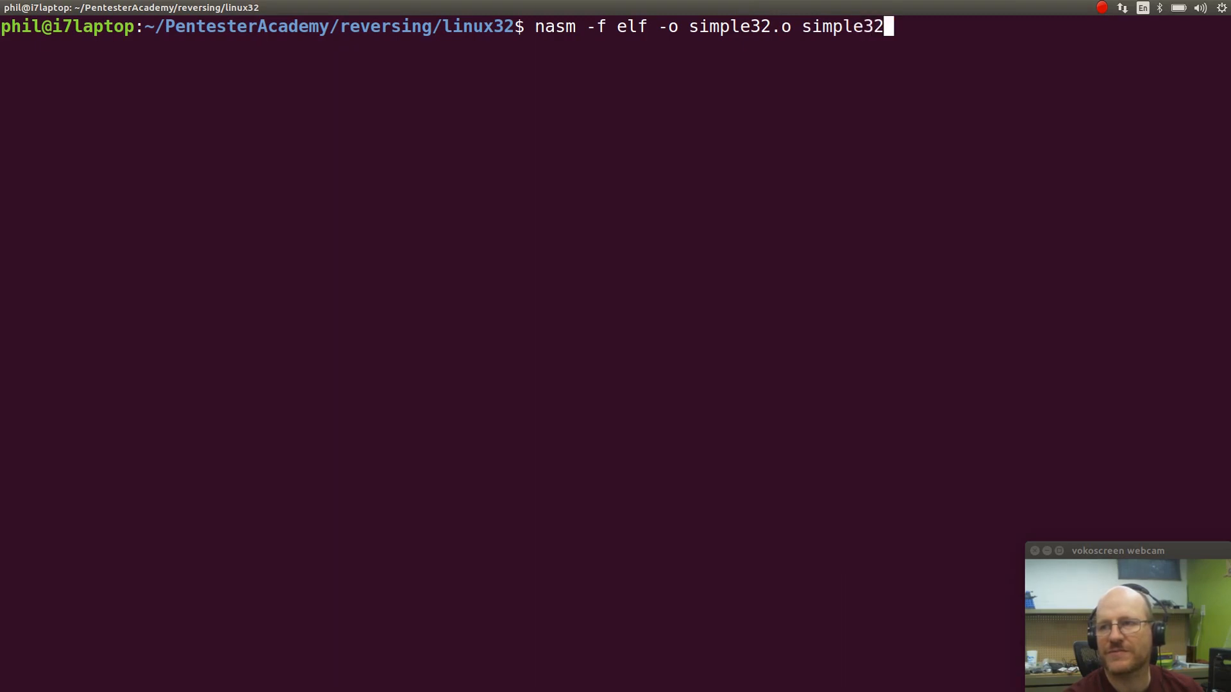
pyautogui.write('.asm')
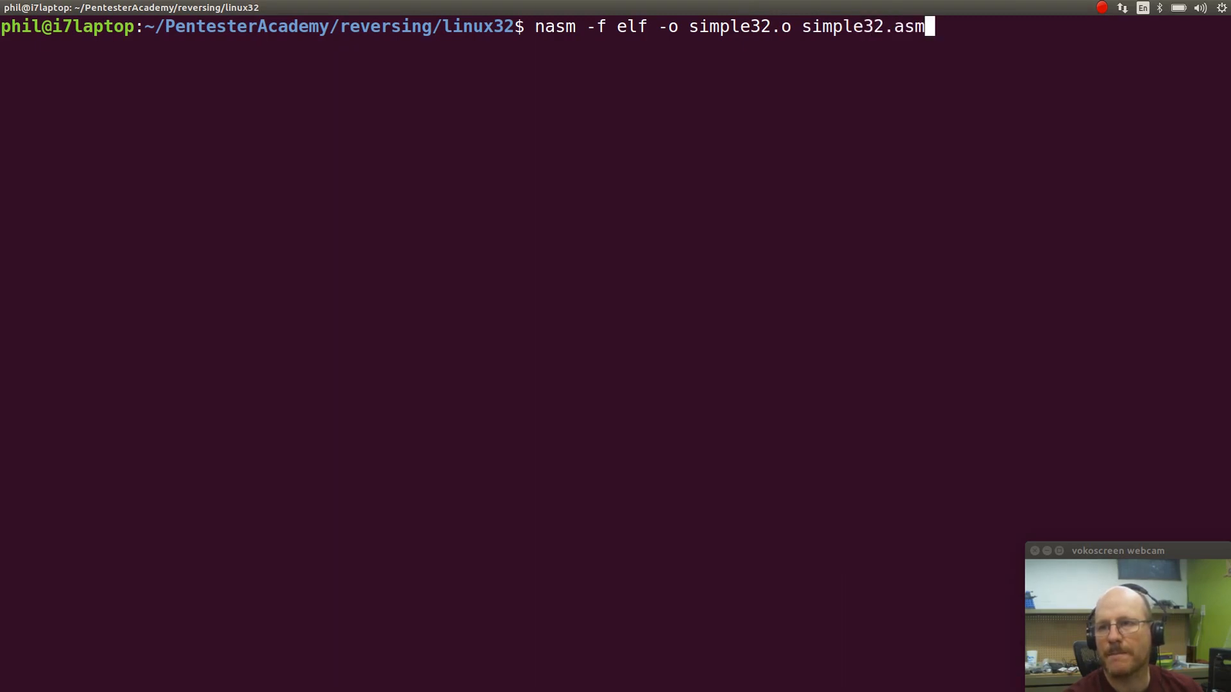
pyautogui.press('Return')
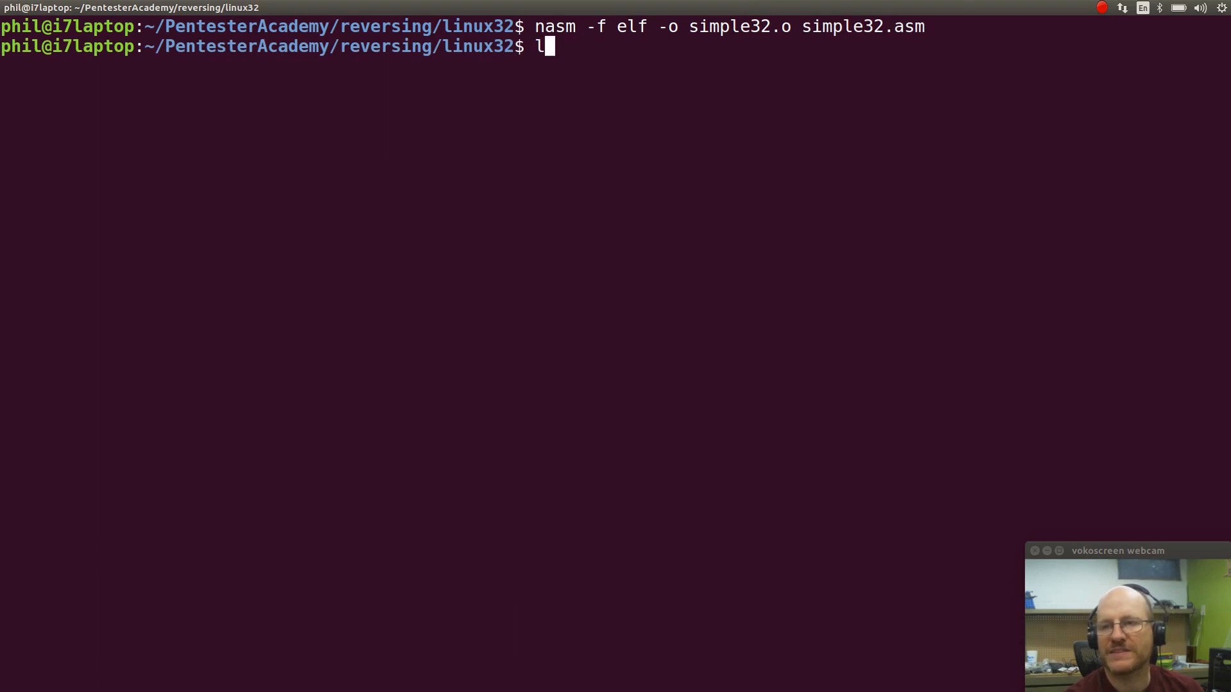
# - Try linking simple32.o into simple32 with plain ld, hitting the i386 incompatibility error
pyautogui.write('d')
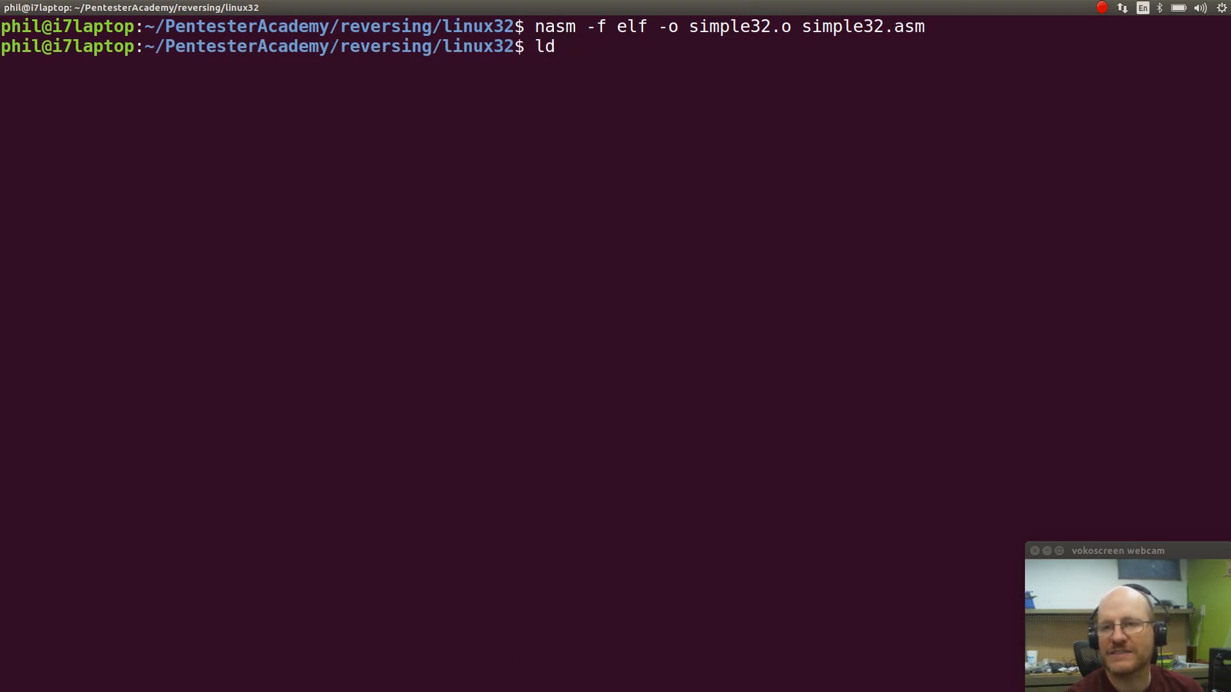
pyautogui.write('simp')
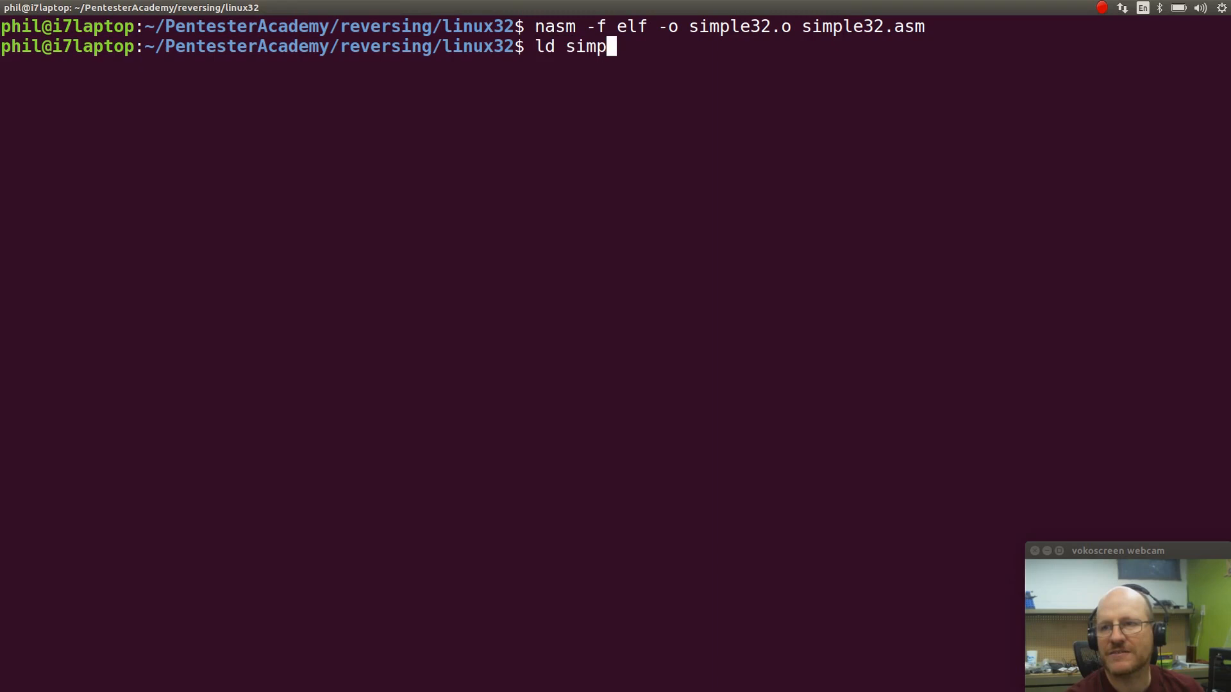
pyautogui.write('le32.')
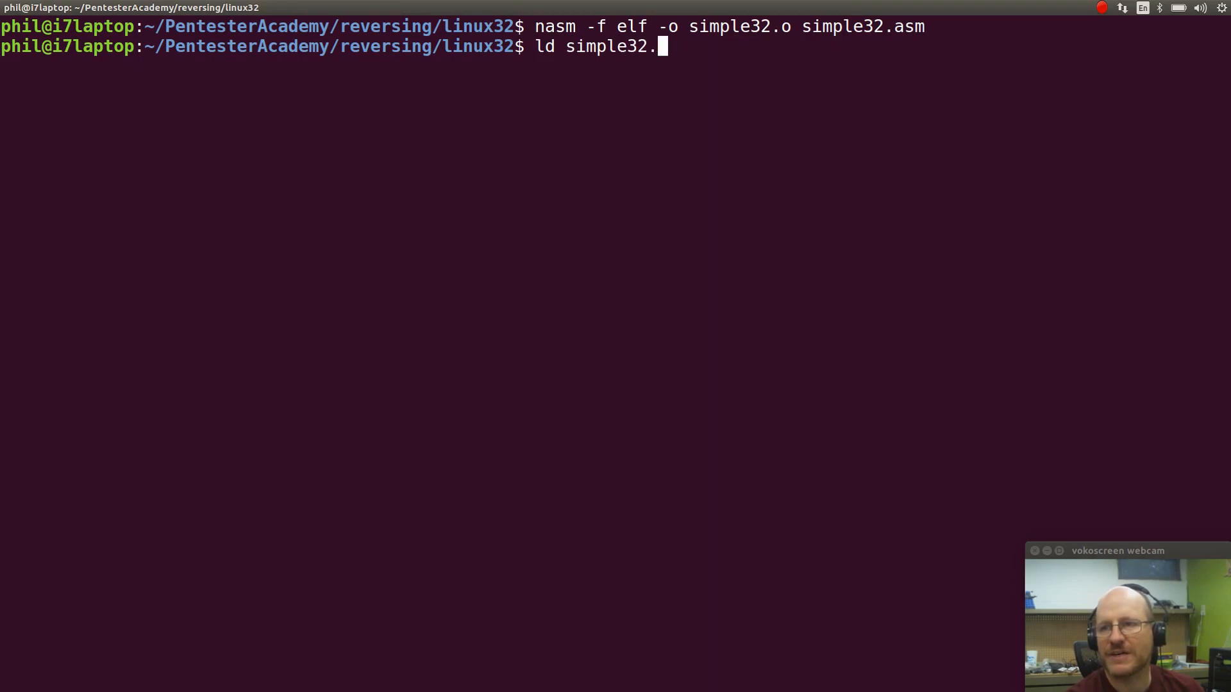
pyautogui.write('o')
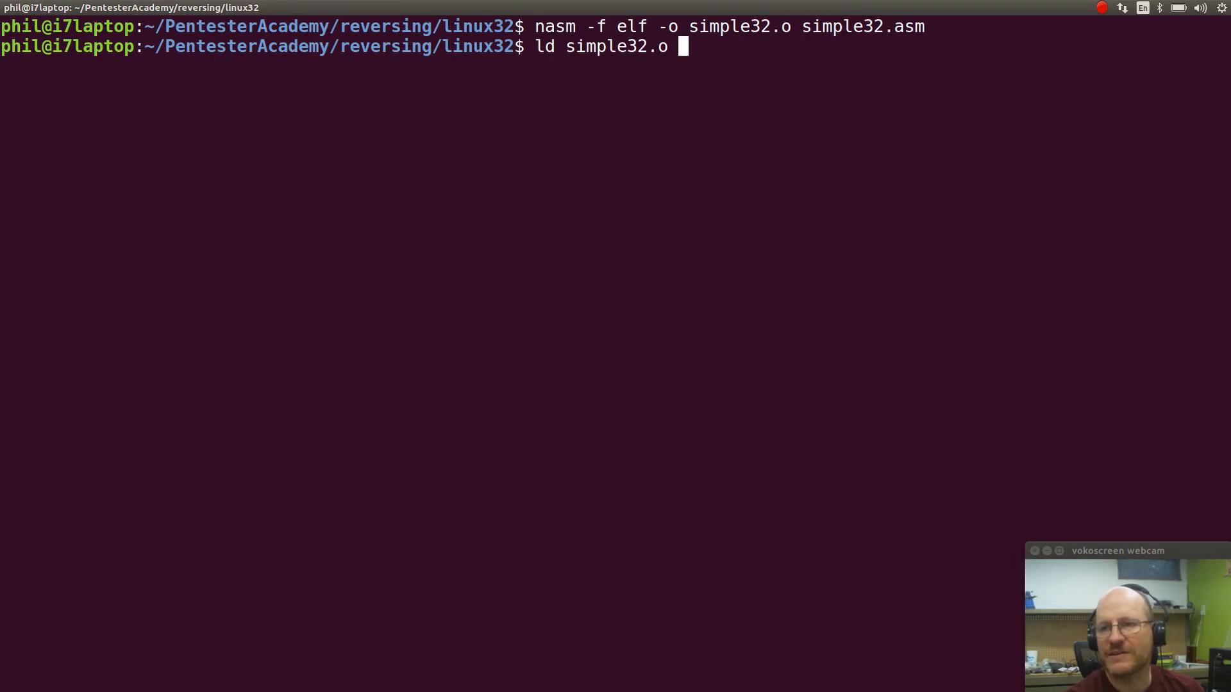
pyautogui.write('-o simpl')
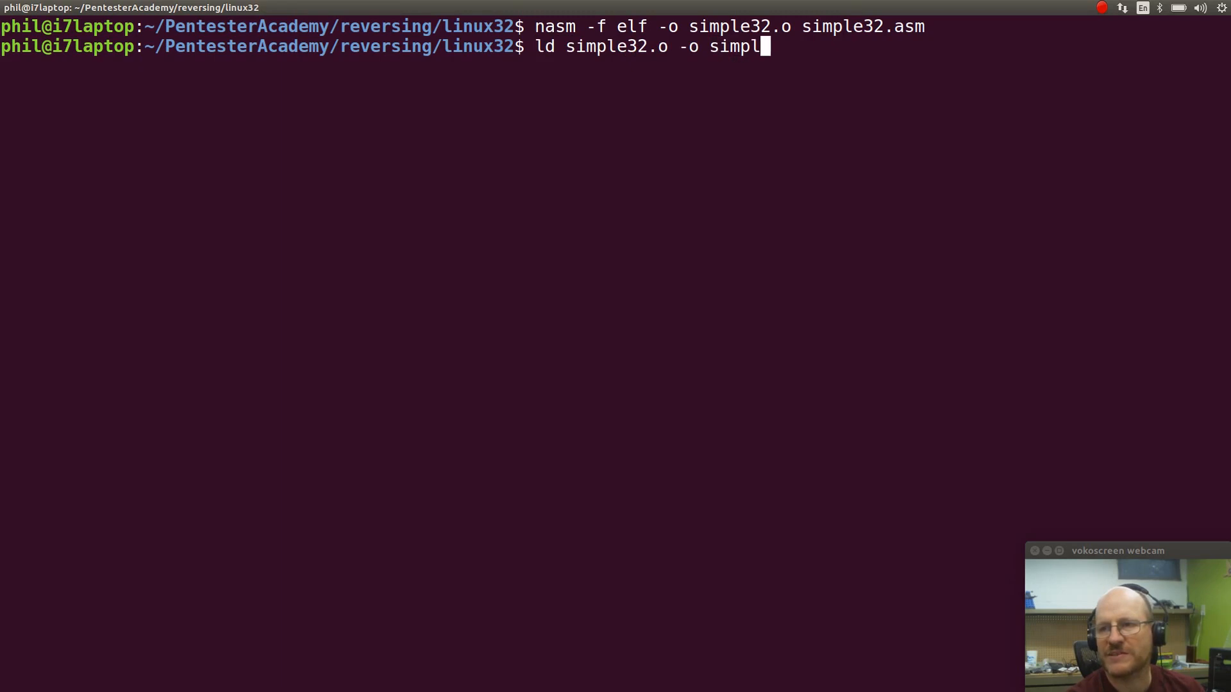
pyautogui.write('e32')
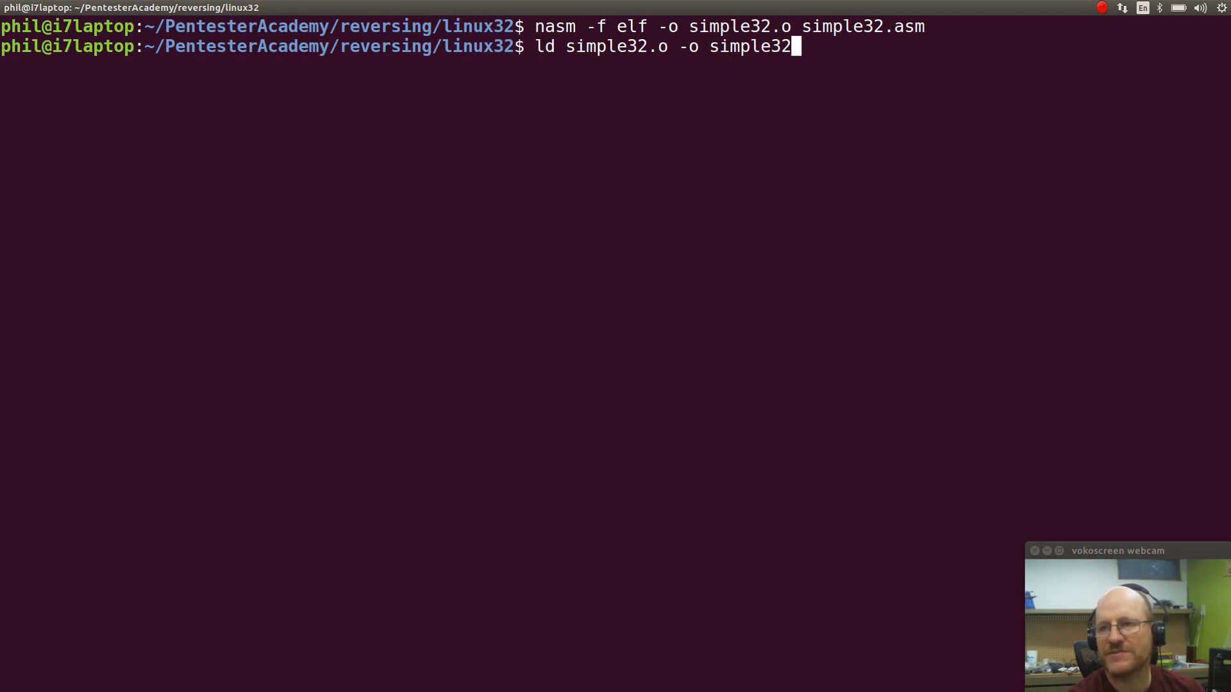
pyautogui.press('Return')
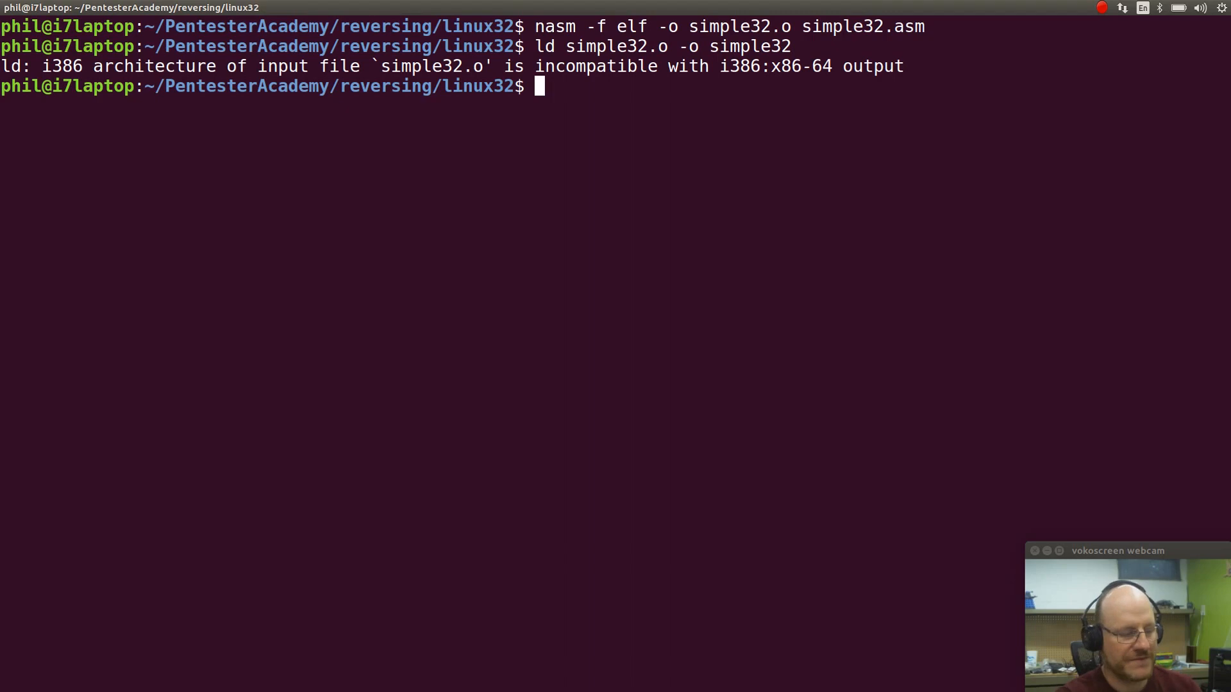
# - List the linker's options with ld --help and scroll back through the output
pyautogui.write('l')
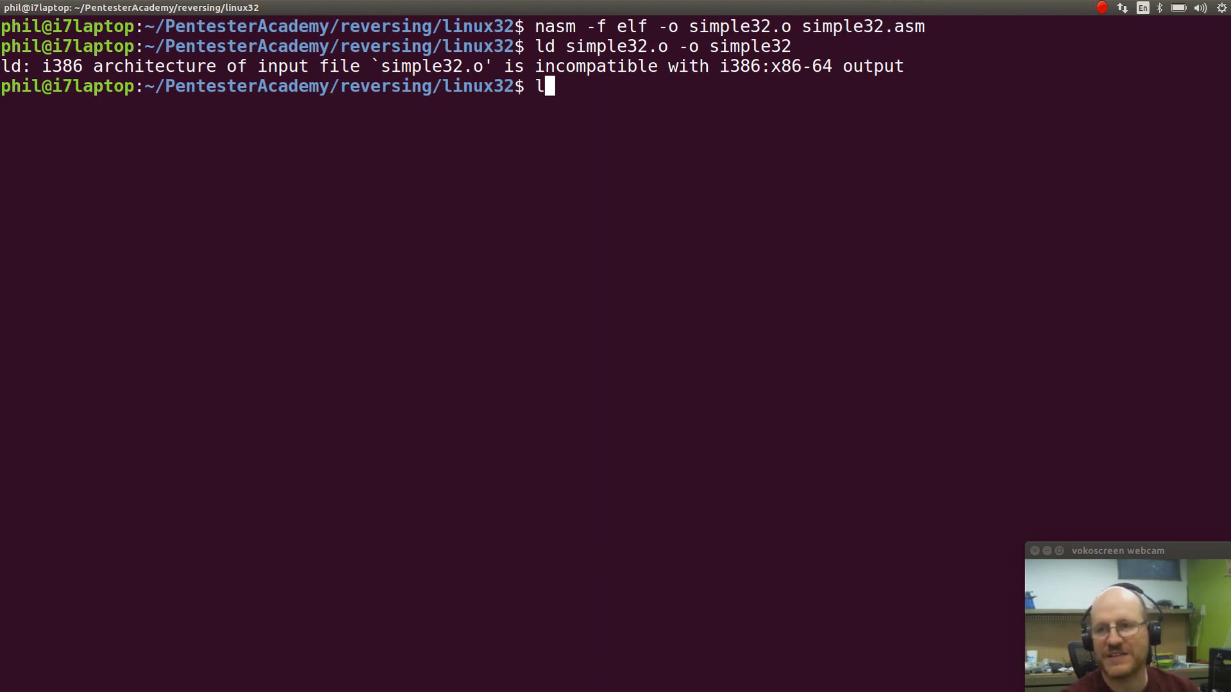
pyautogui.write('d --hel')
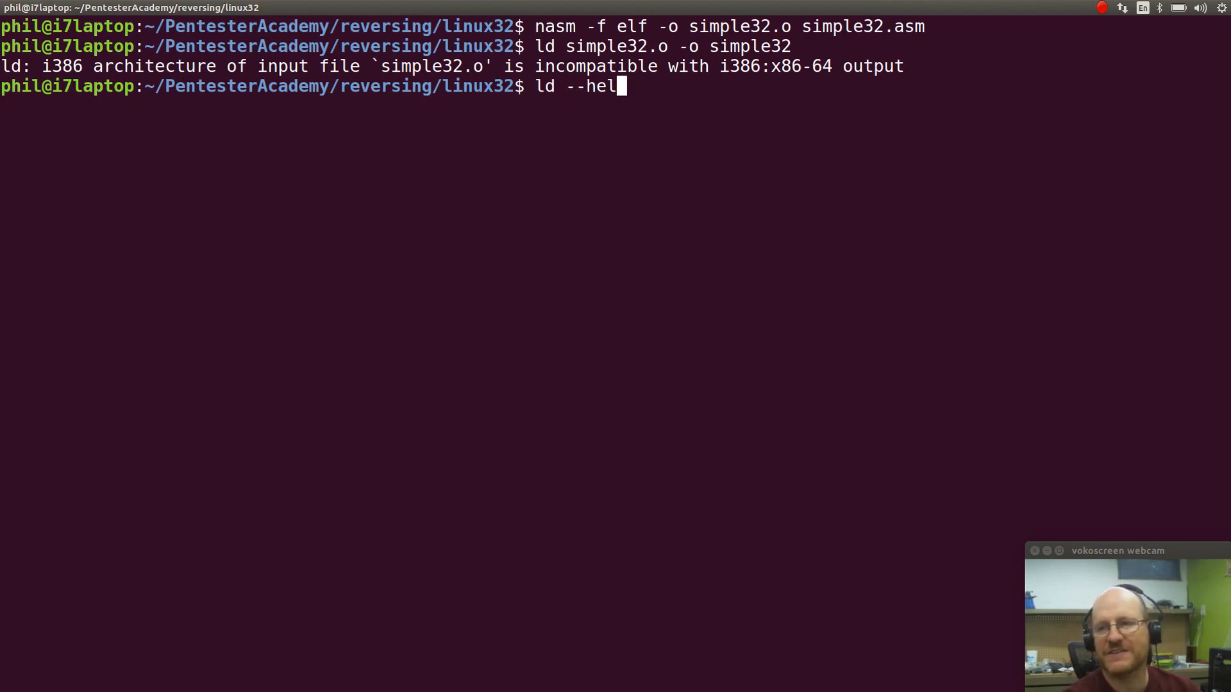
pyautogui.write('p')
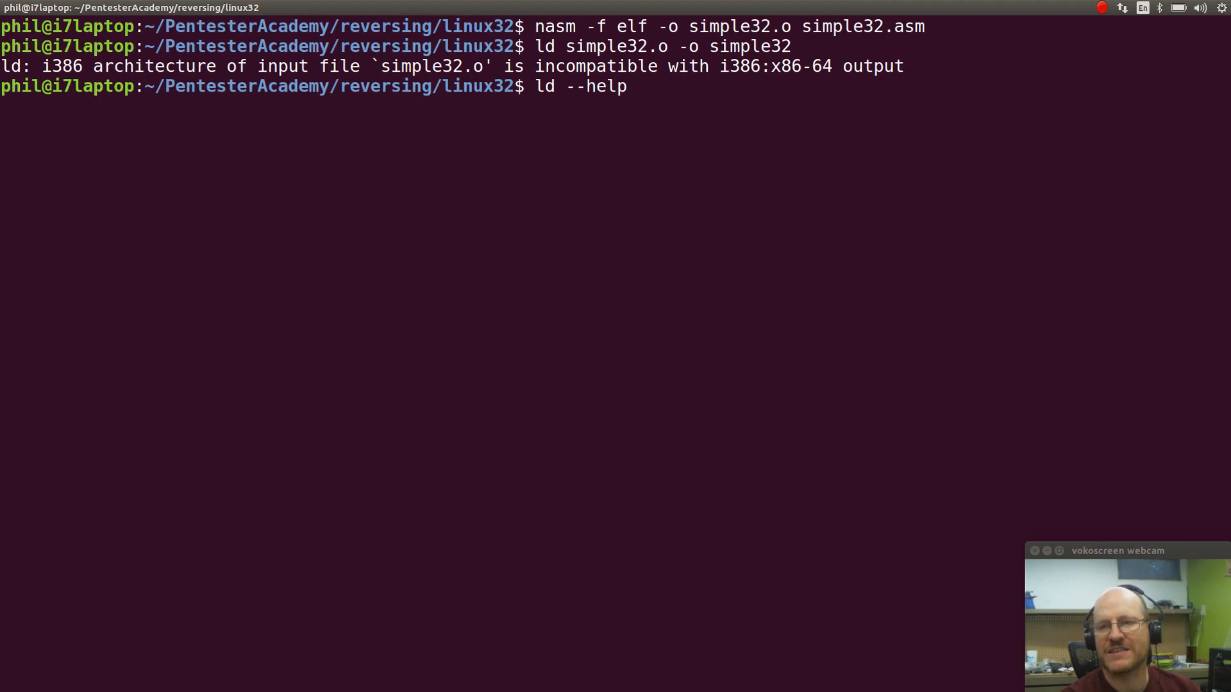
pyautogui.press('Return')
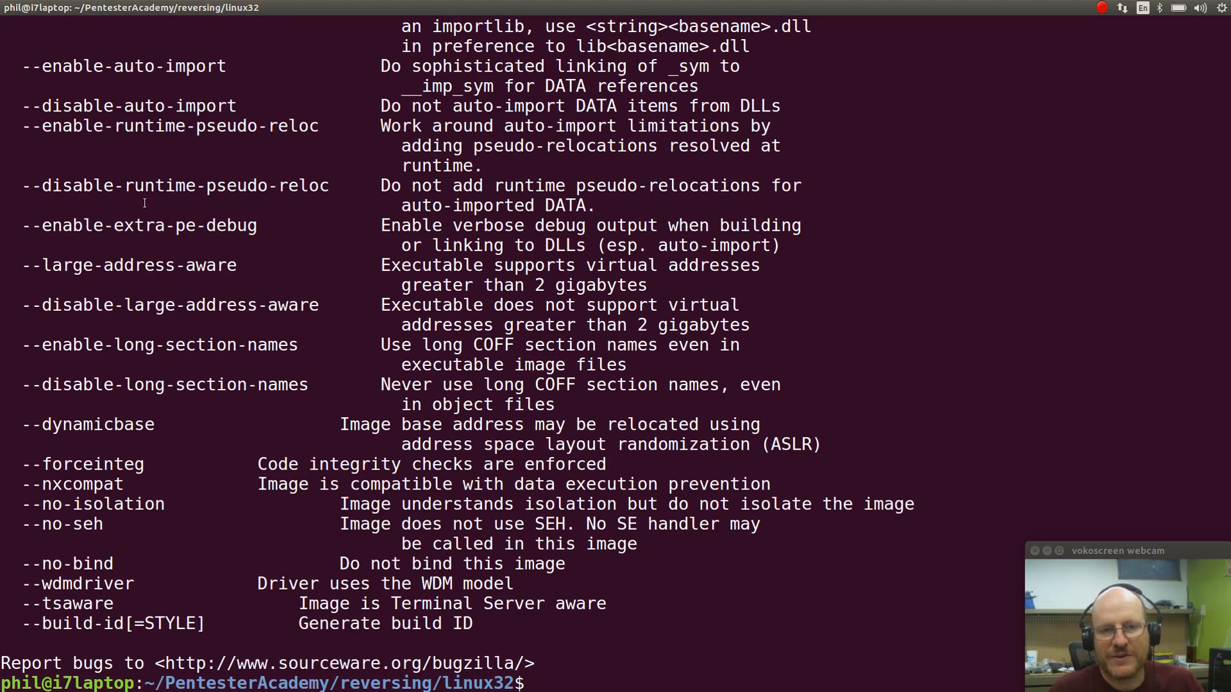
pyautogui.scroll(3)
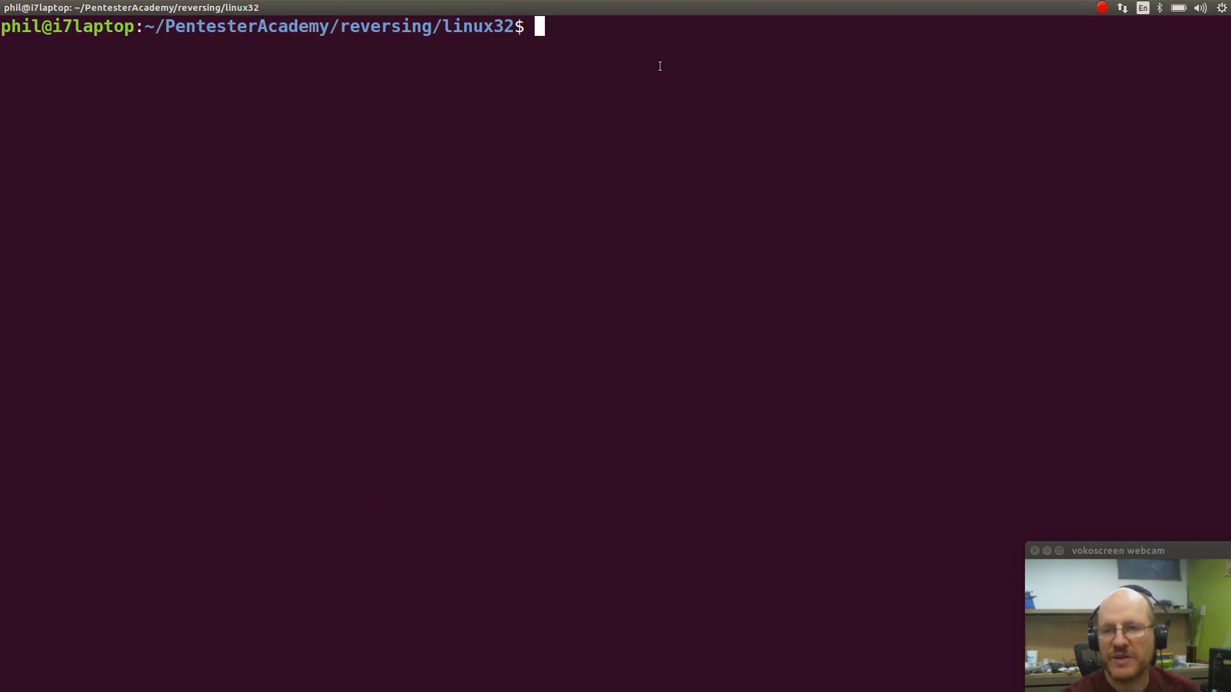
# - Link simple32.o into simple32 using ld -m elf_i386
pyautogui.write('ld -m')
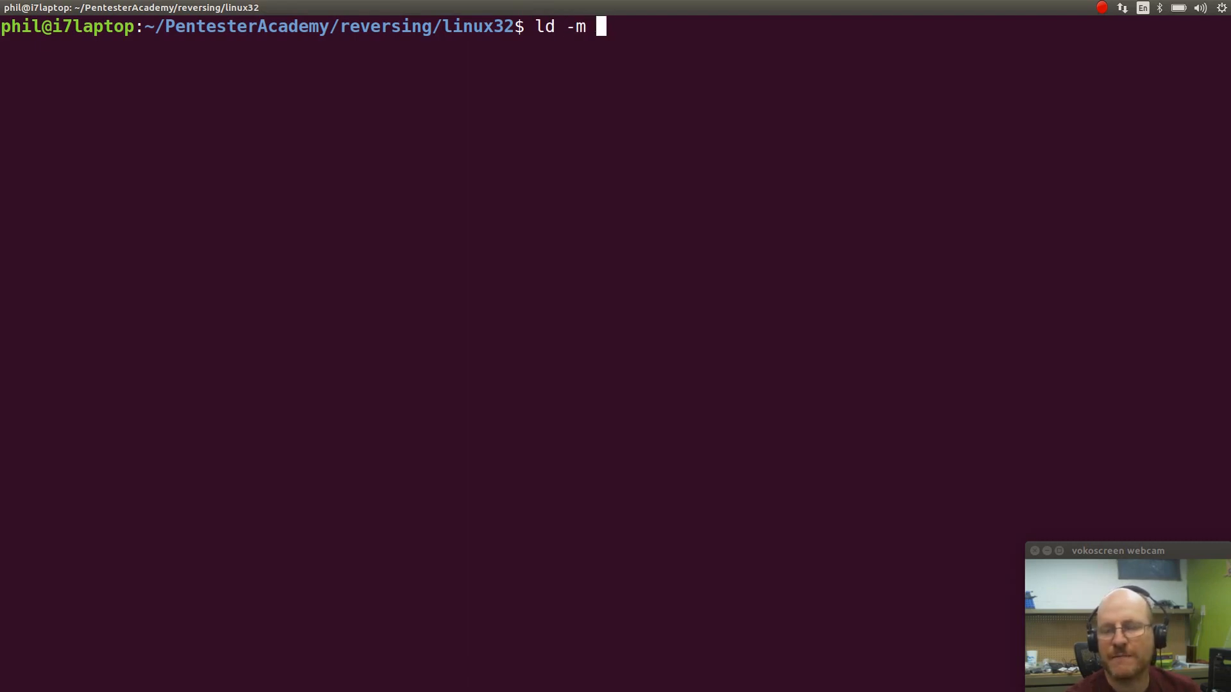
pyautogui.write('el')
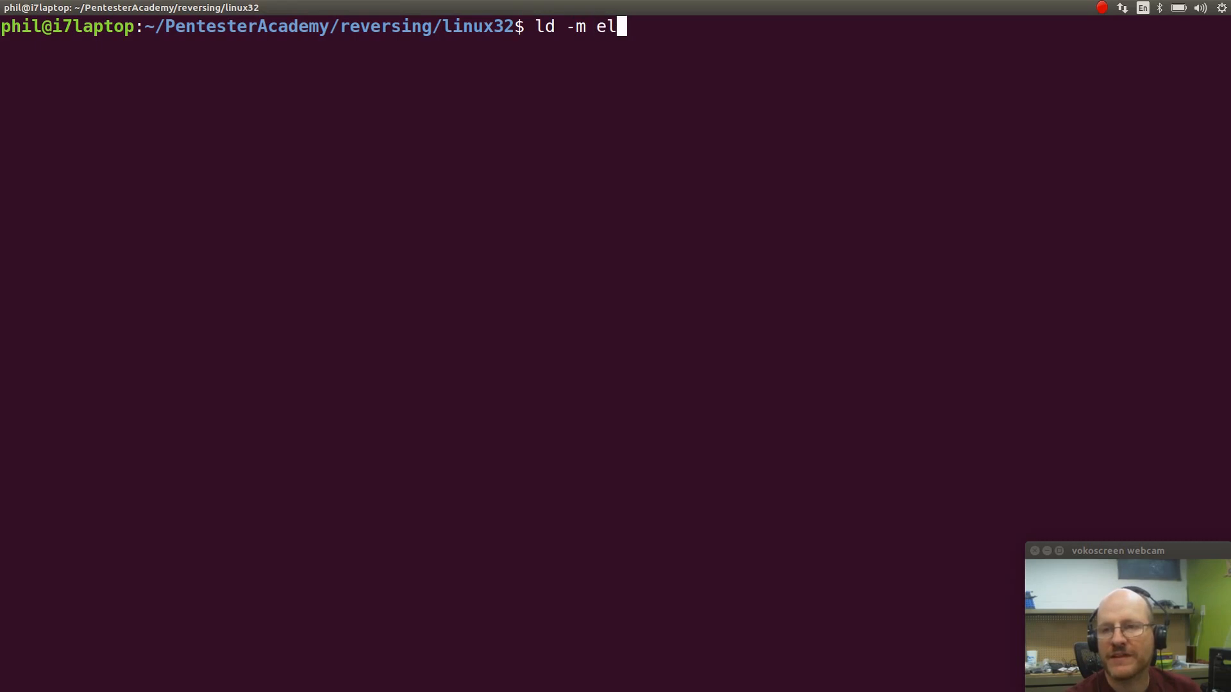
pyautogui.write('f_')
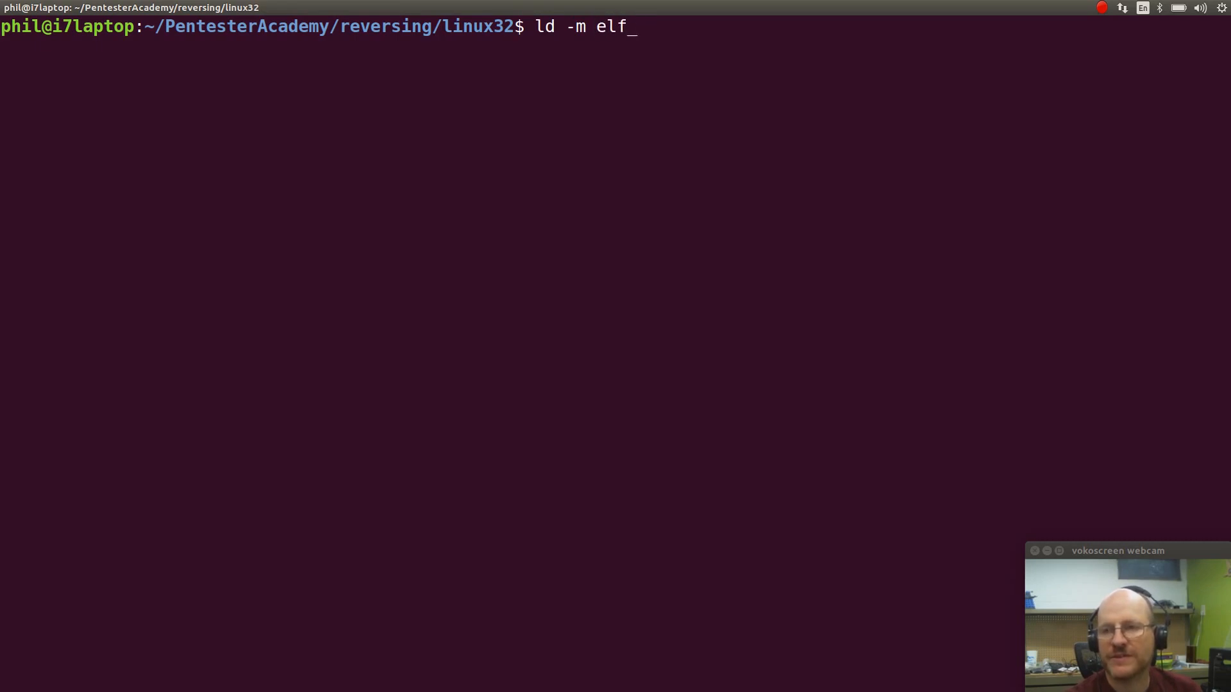
pyautogui.write('i3')
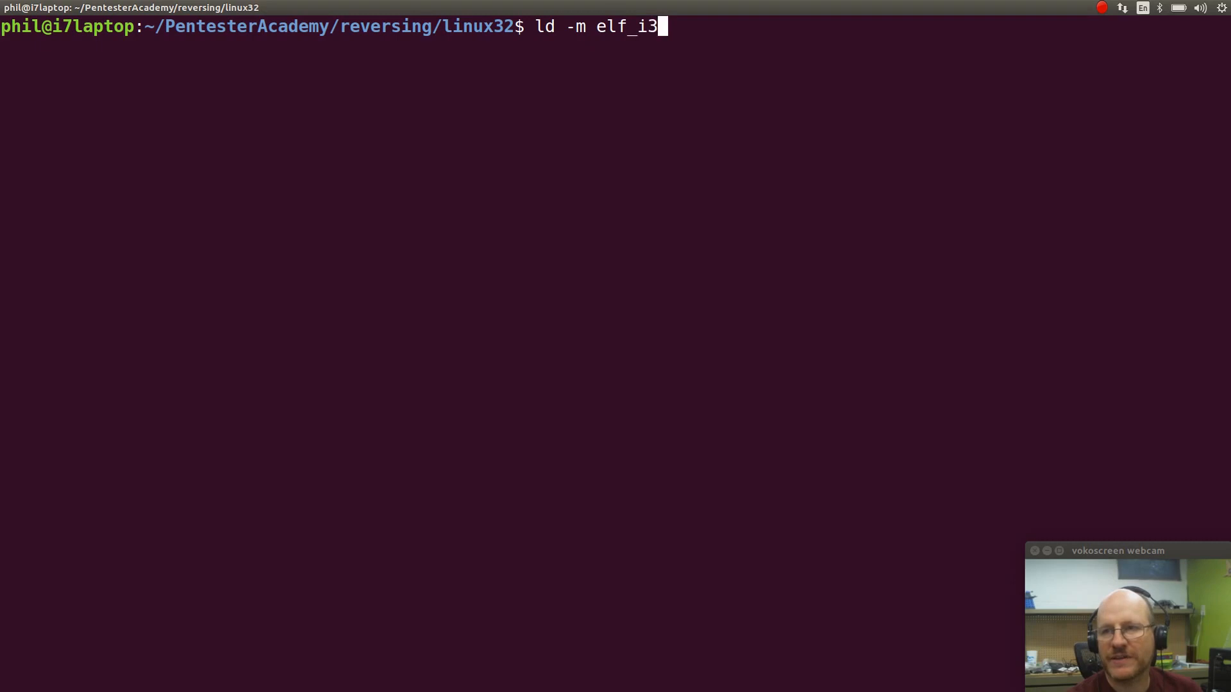
pyautogui.write('86')
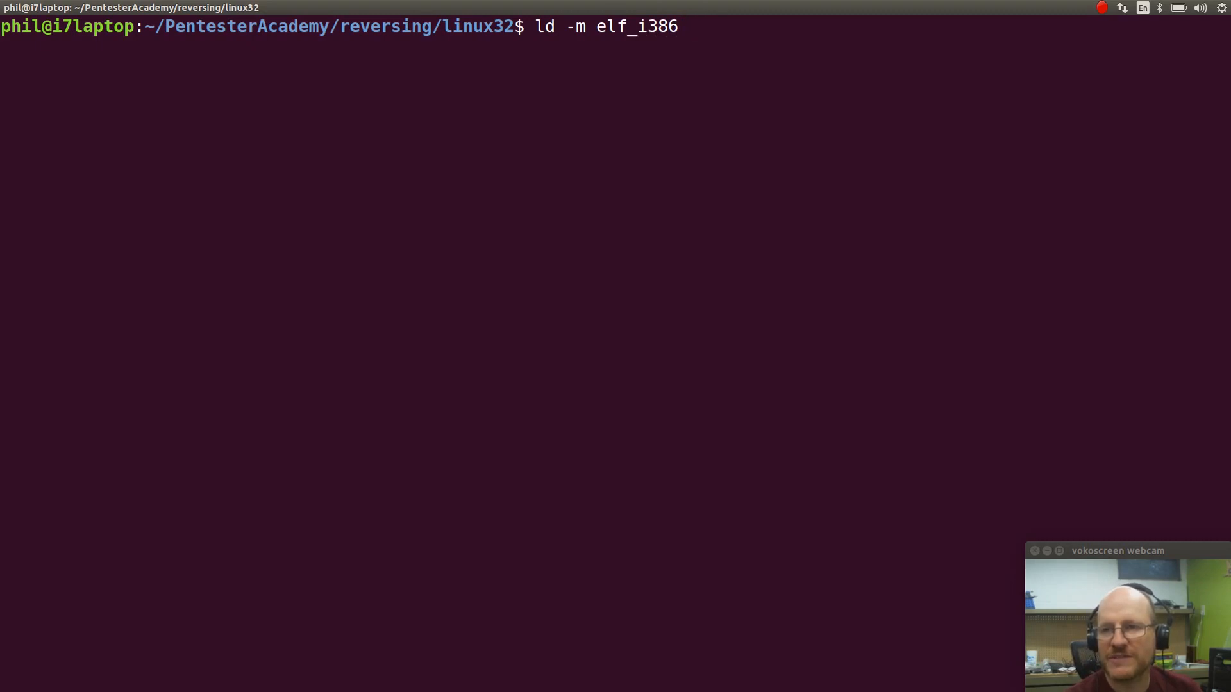
pyautogui.write('simple')
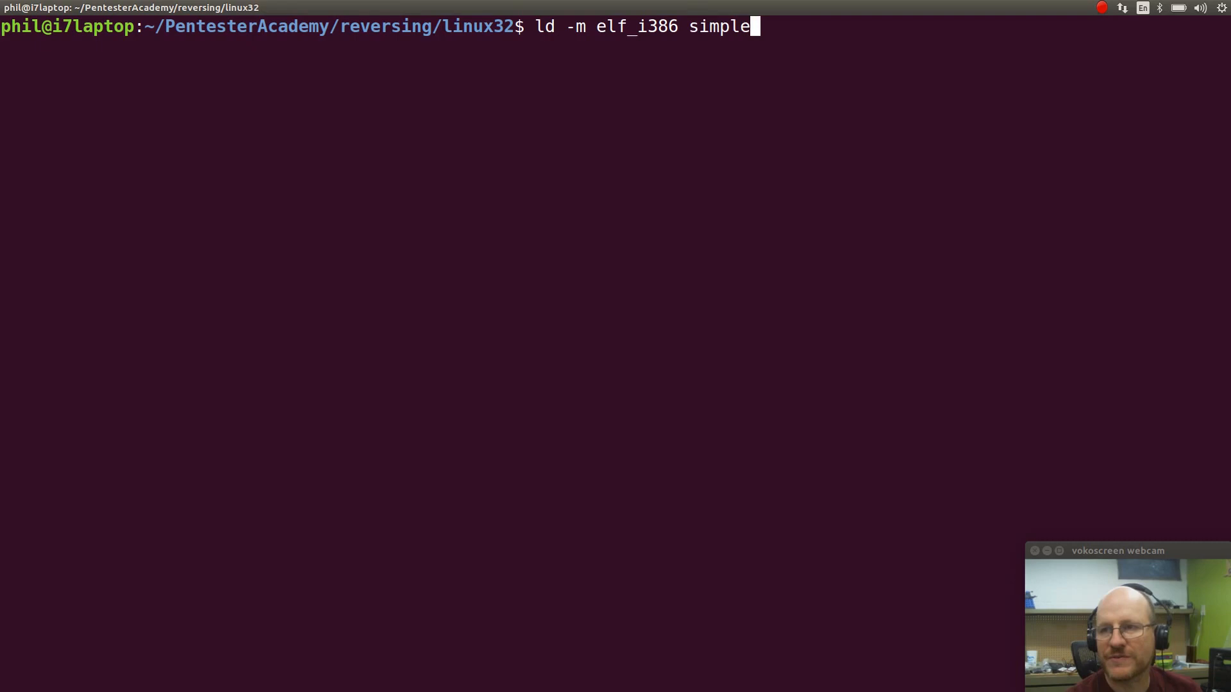
pyautogui.write('32.o -')
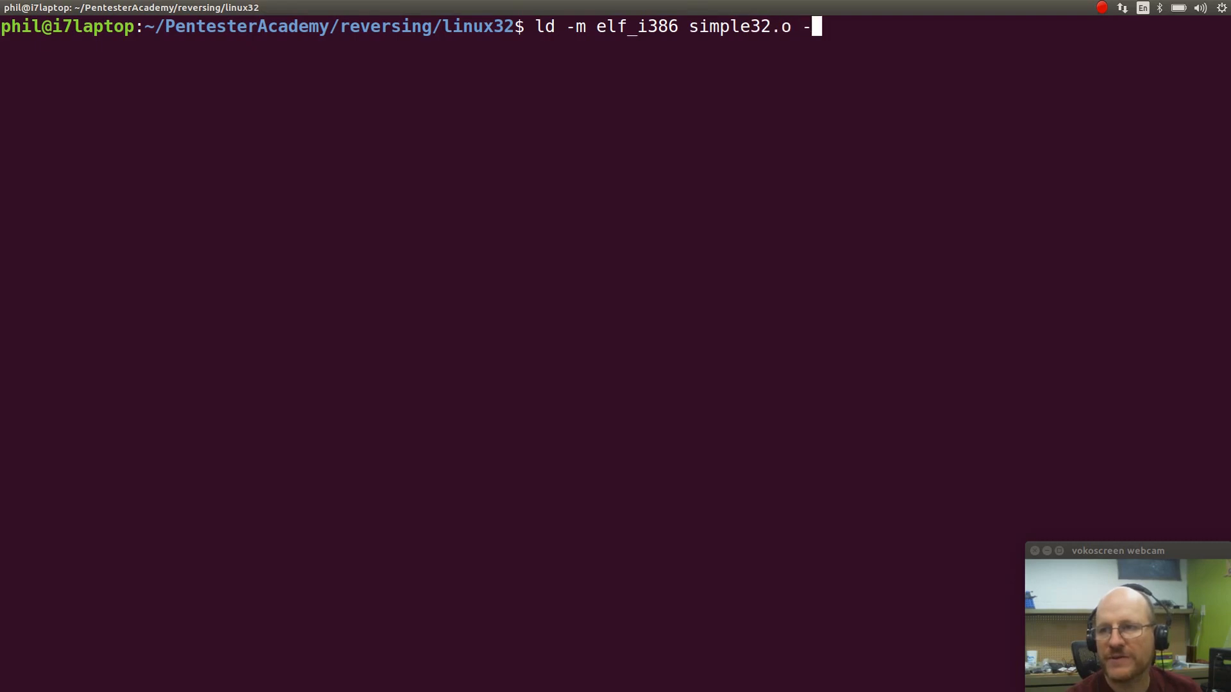
pyautogui.write('o')
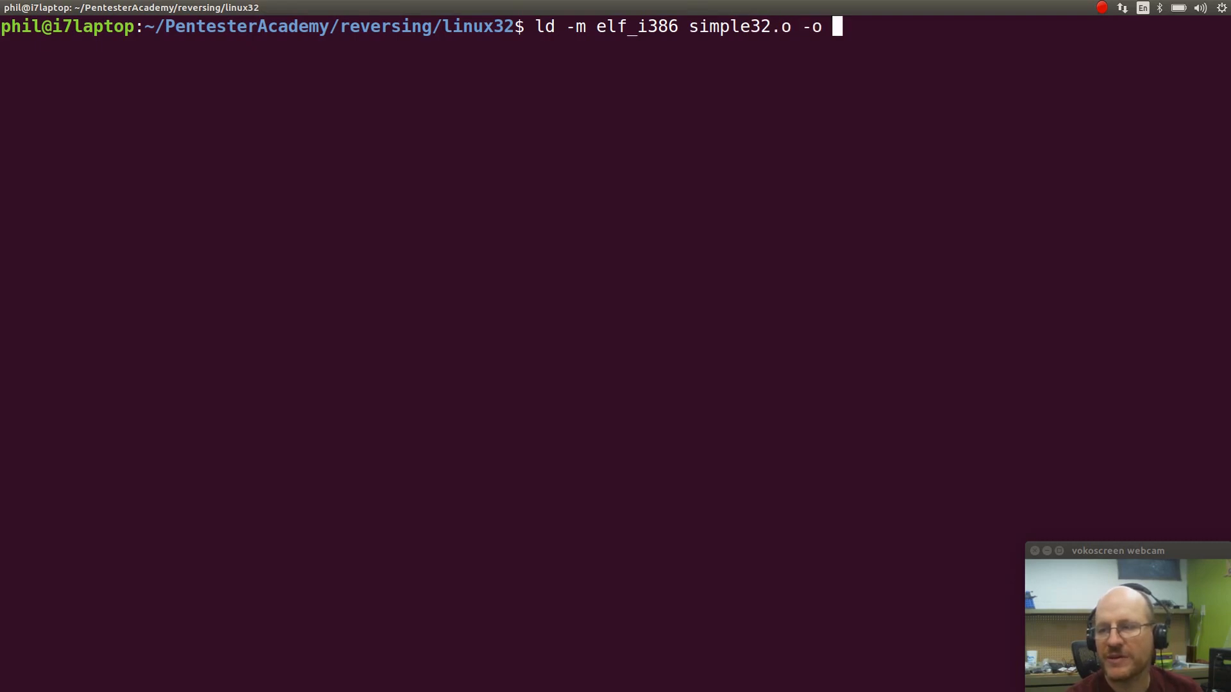
pyautogui.write('simple32')
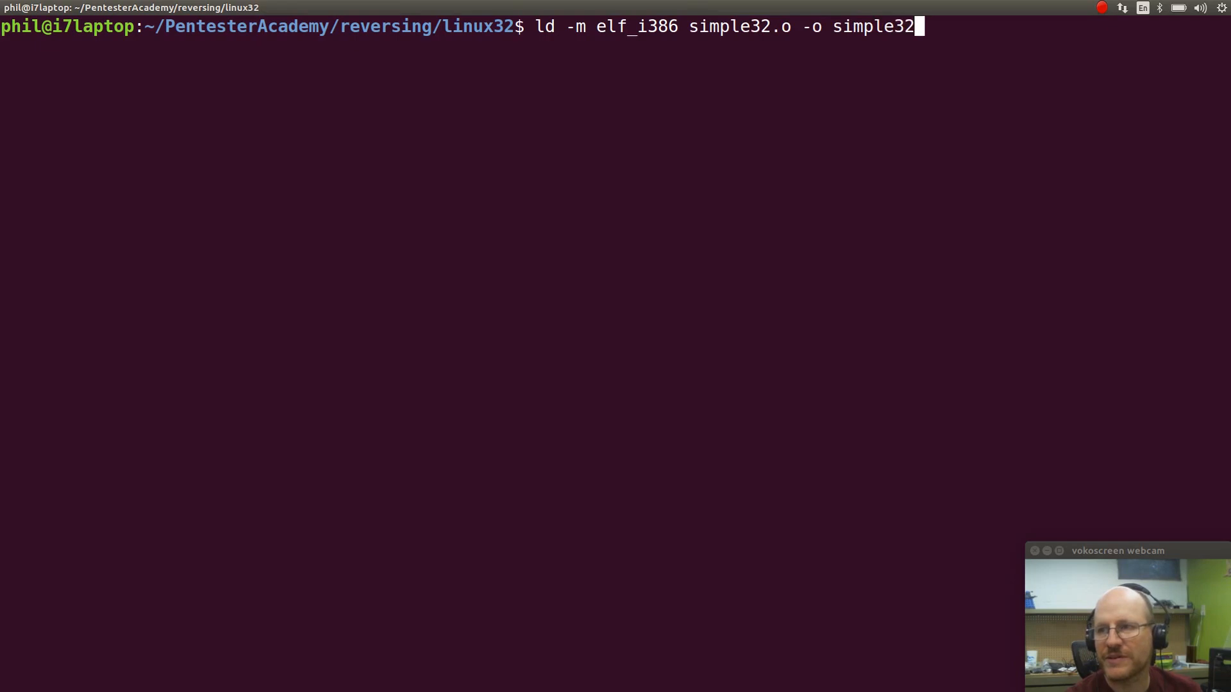
pyautogui.press('Return')
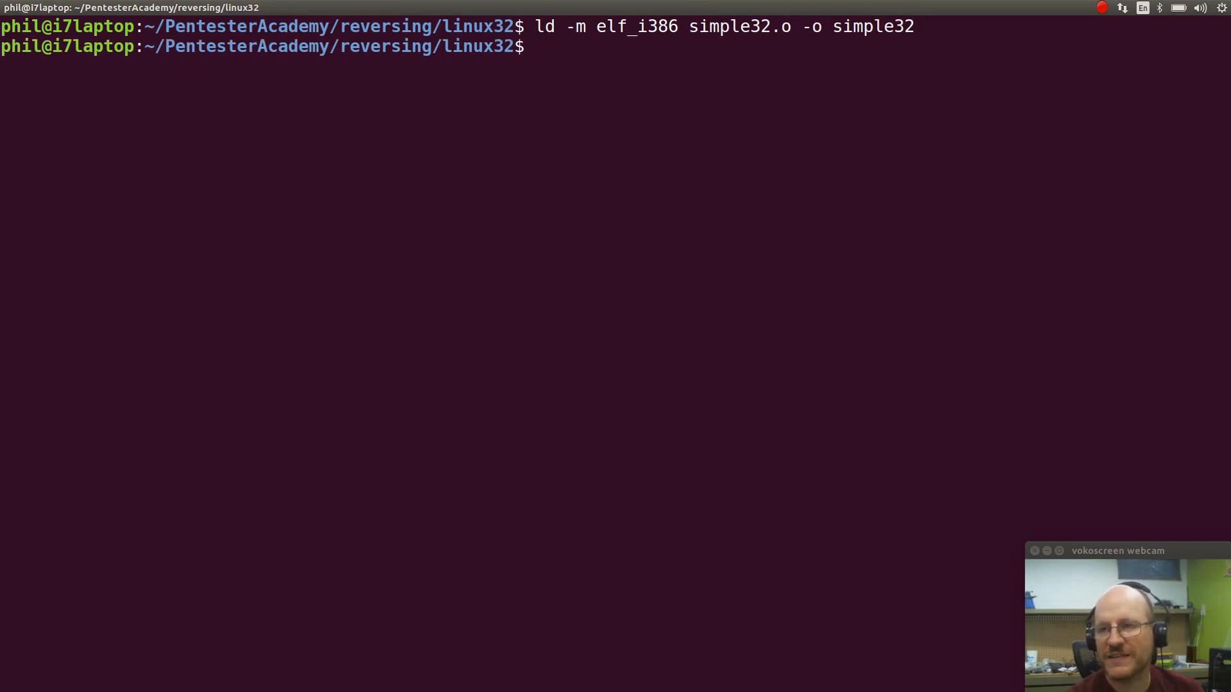
# - Run ./simple32 and see it print "Hello, Pentester Academy!"
pyautogui.write('./')
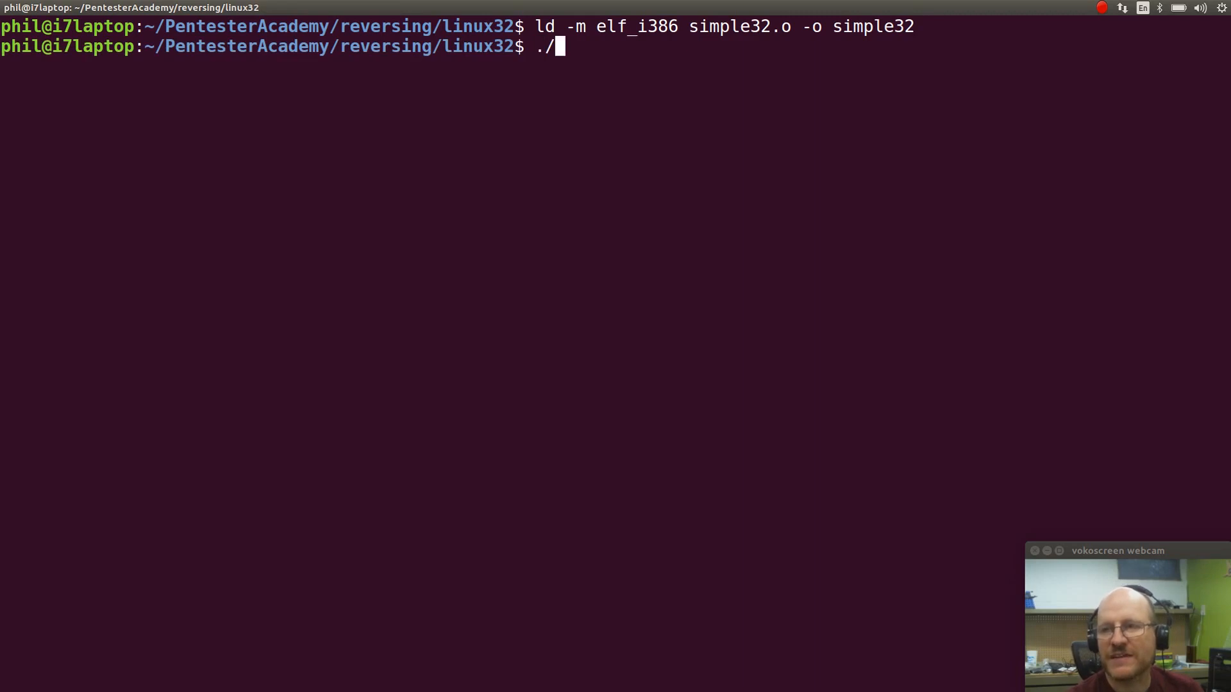
pyautogui.write('simple32')
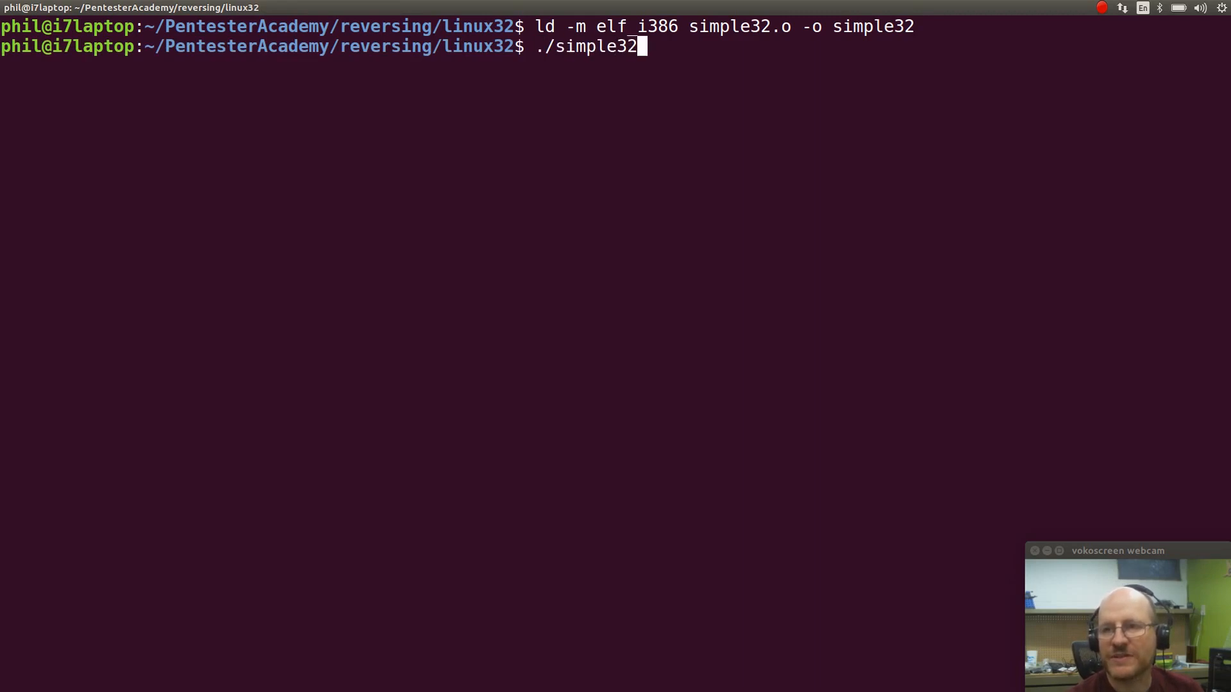
pyautogui.press('Return')
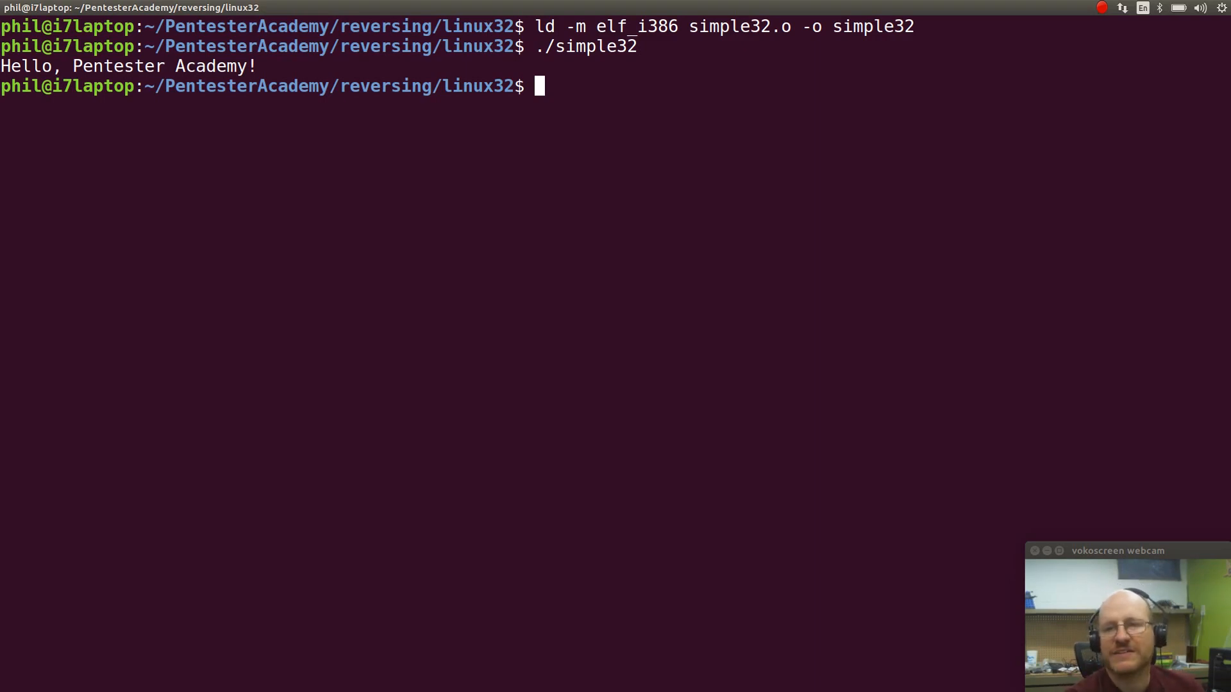
# - Trace ./simple32 with strace, showing execve, 32-bit mode, write and exit(0)
pyautogui.write('strace ./')
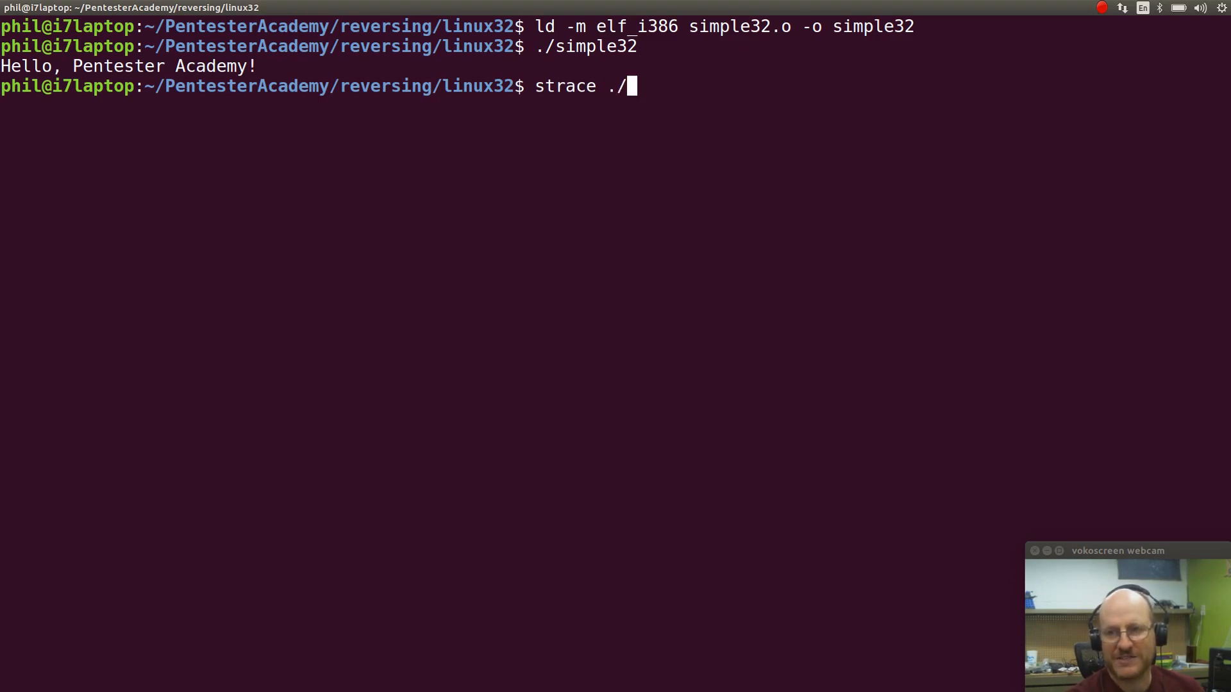
pyautogui.write('simple3')
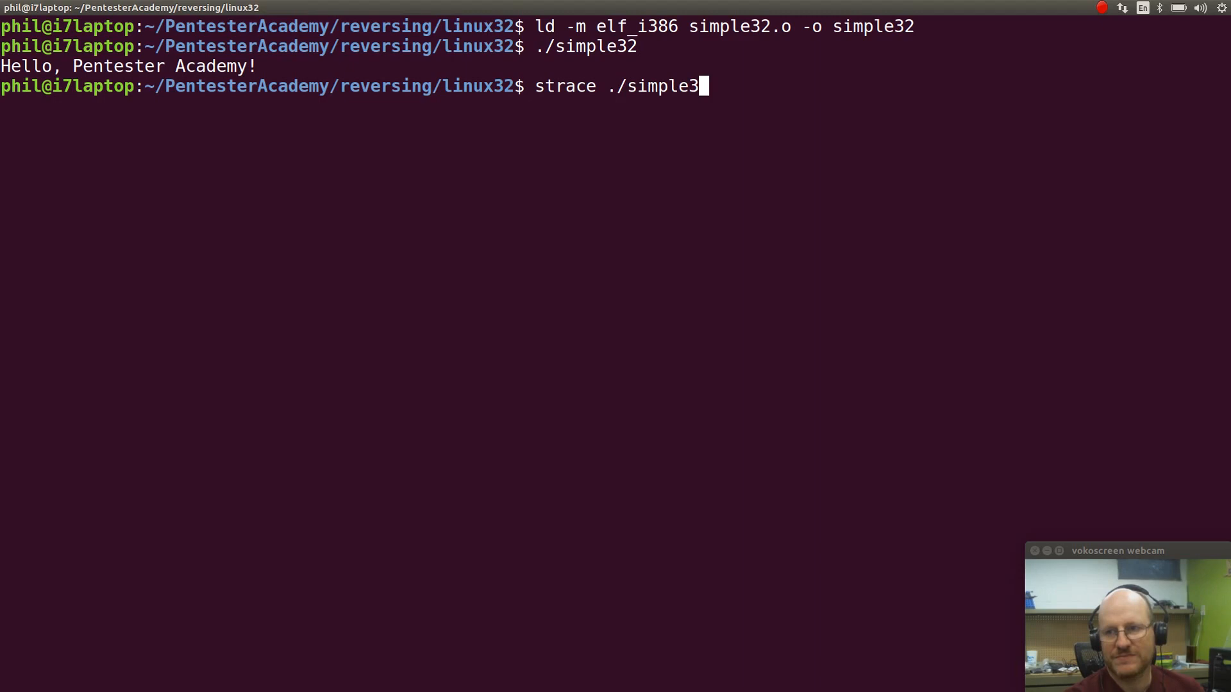
pyautogui.press('Return')
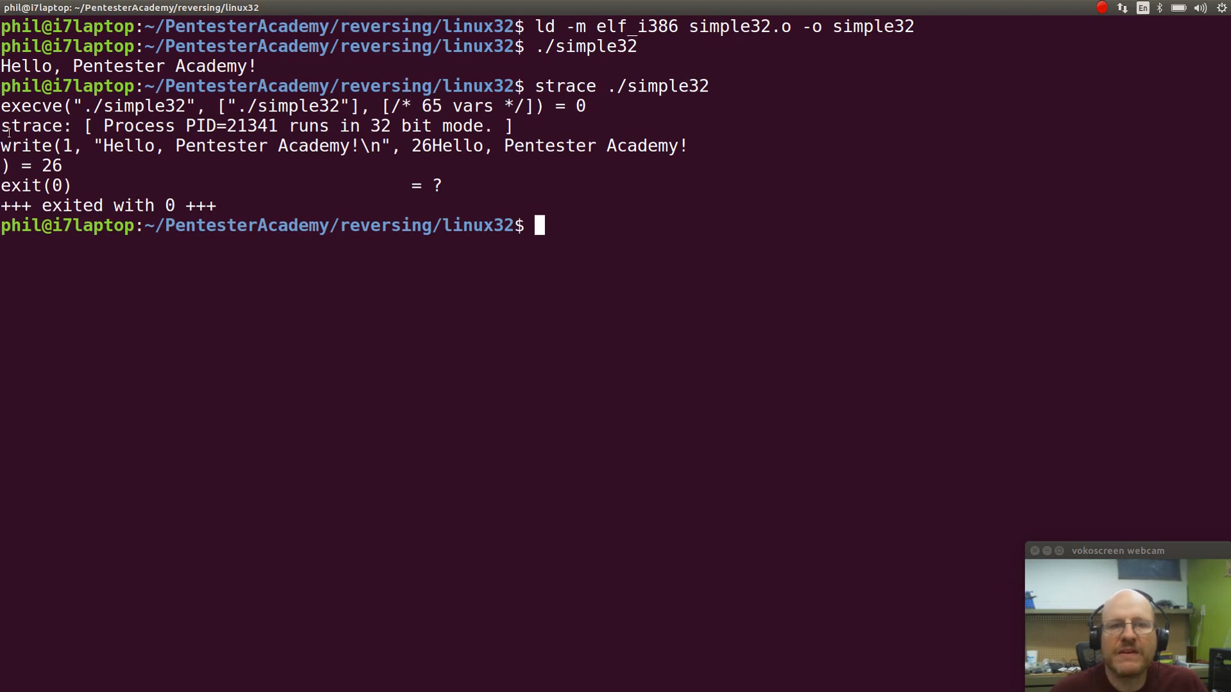
pyautogui.doubleClick(25, 126)
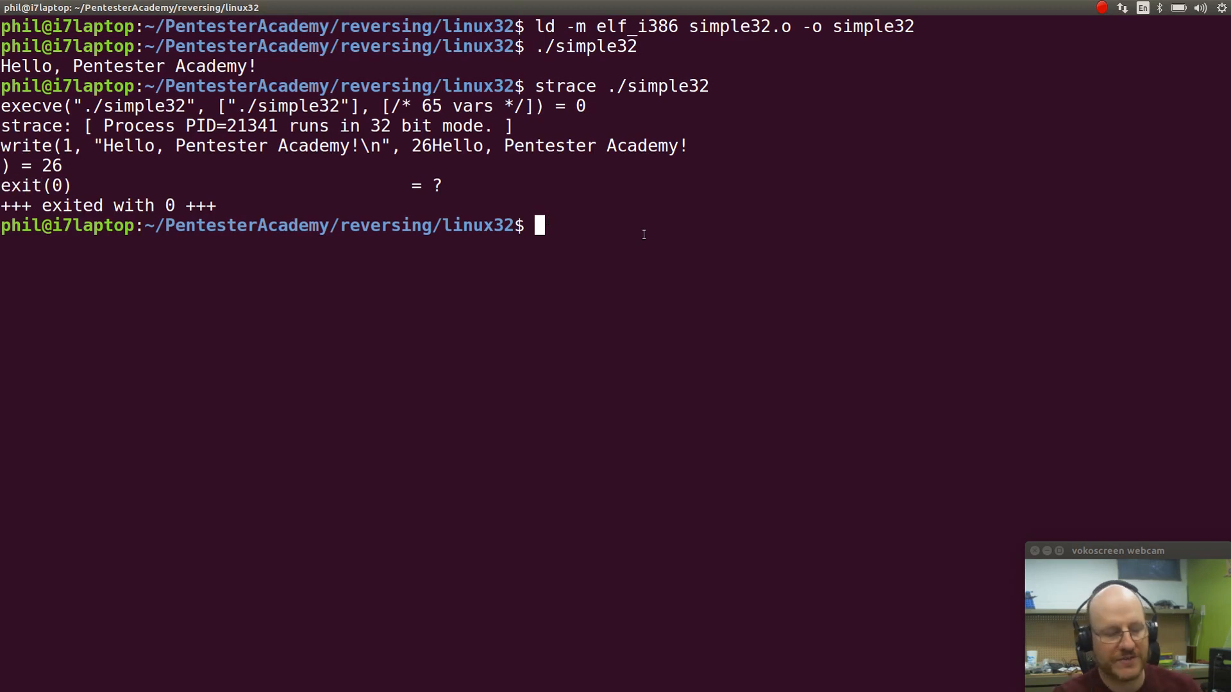
# - Trace the 64-bit ./simple binary with strace to compare its system calls
pyautogui.write('strace')
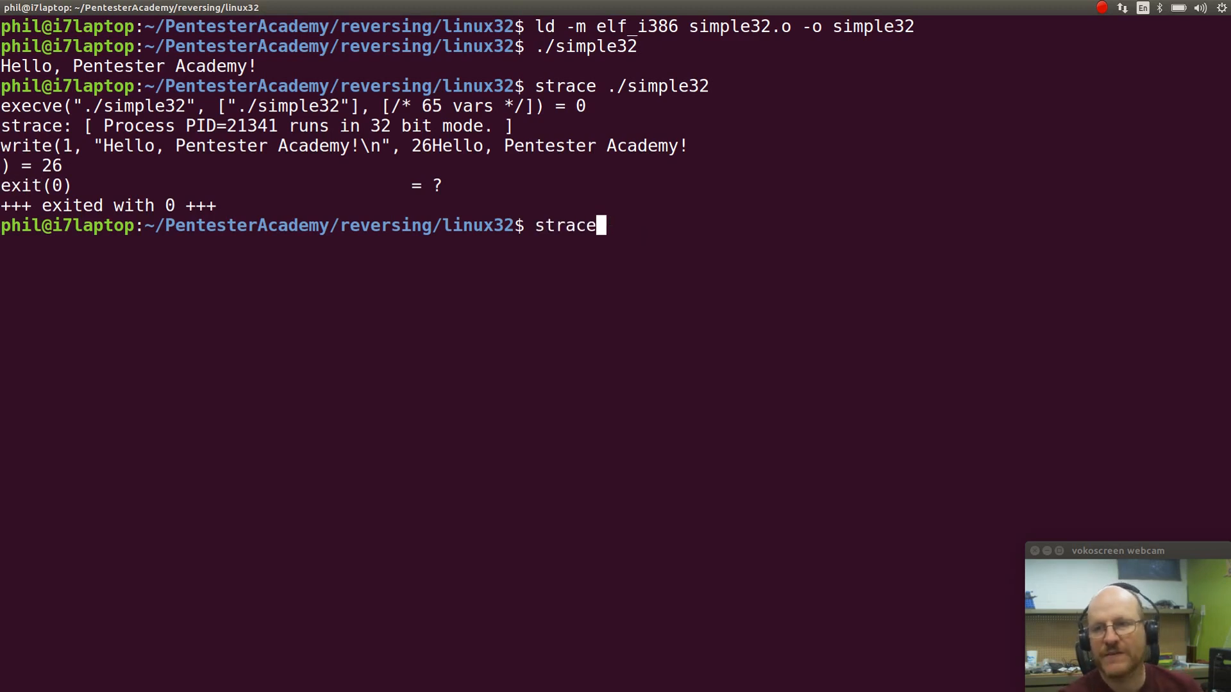
pyautogui.write('./simple')
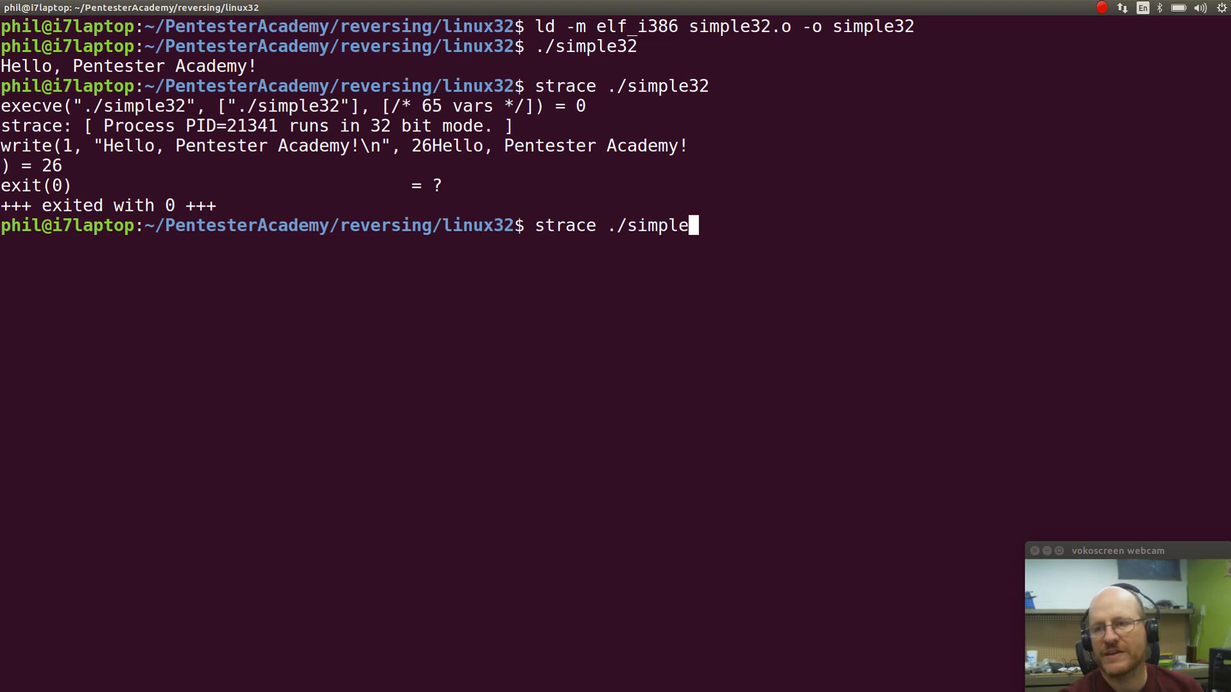
pyautogui.press('Return')
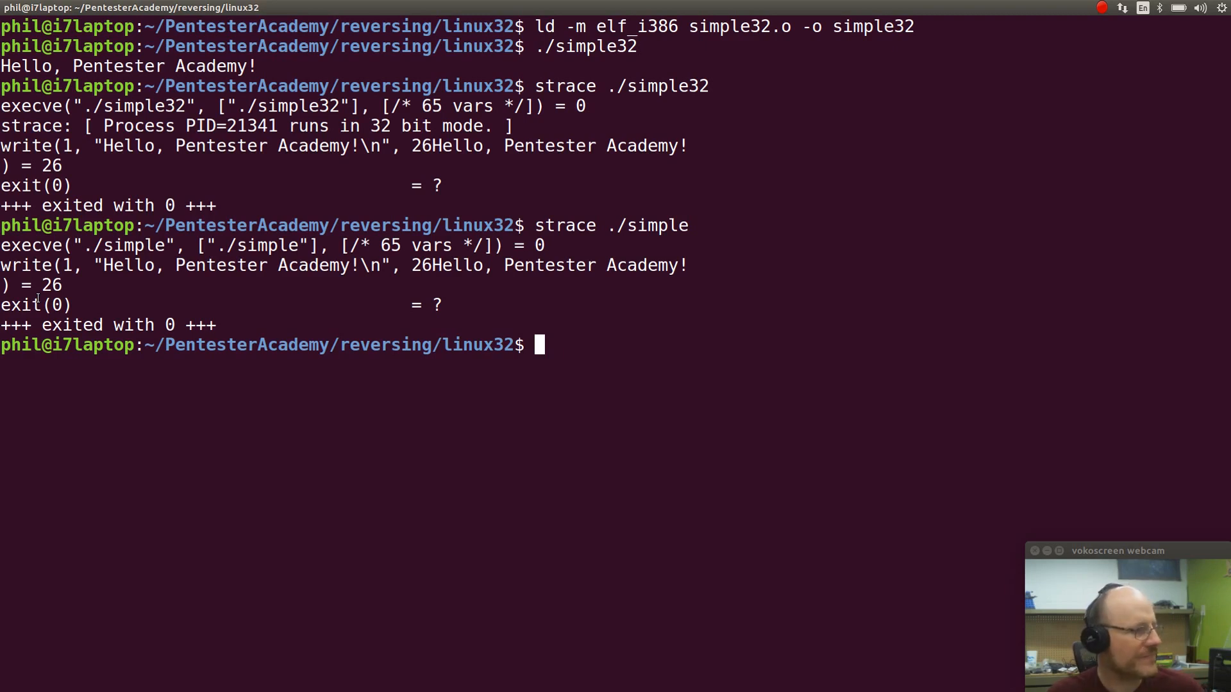
pyautogui.moveTo(945, 290)
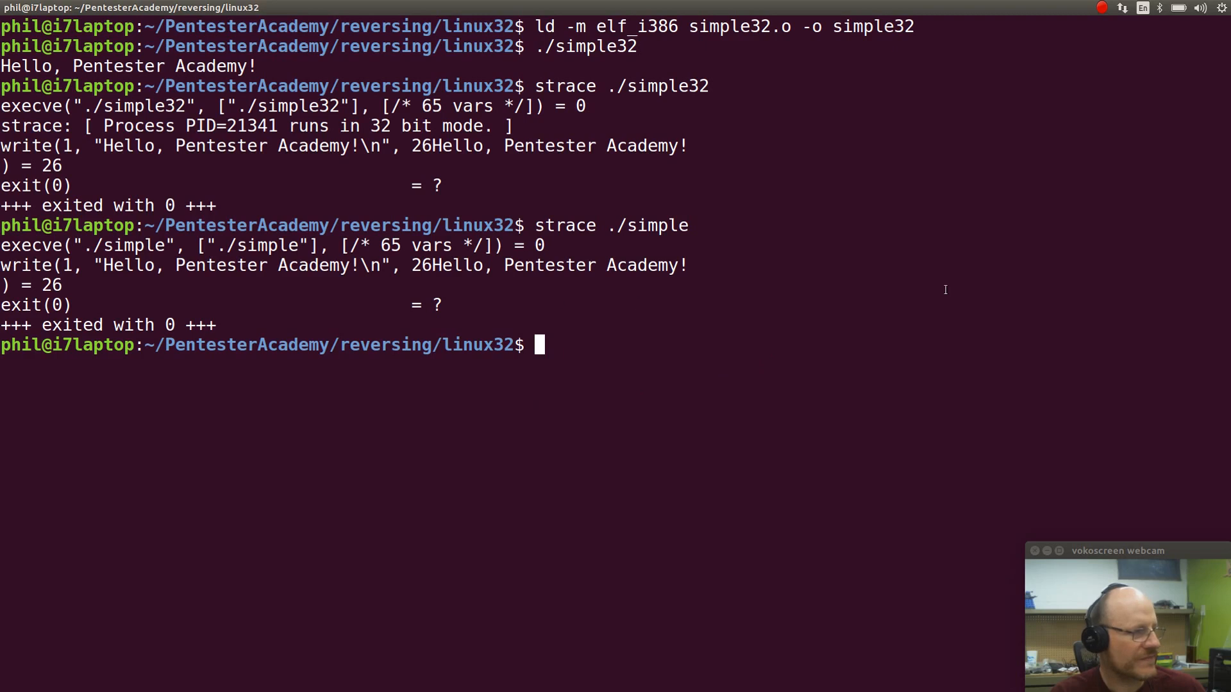